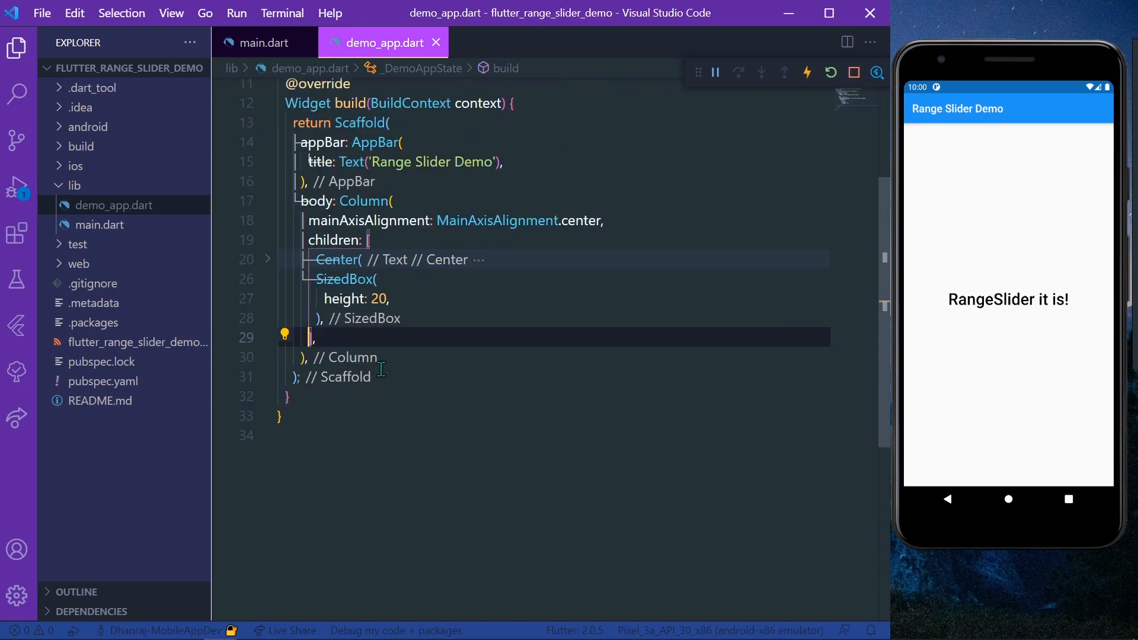
# Step: Insert a RangeSlider with values and onChanged parameters below the SizedBox via autocomplete
pyautogui.write('Ra')
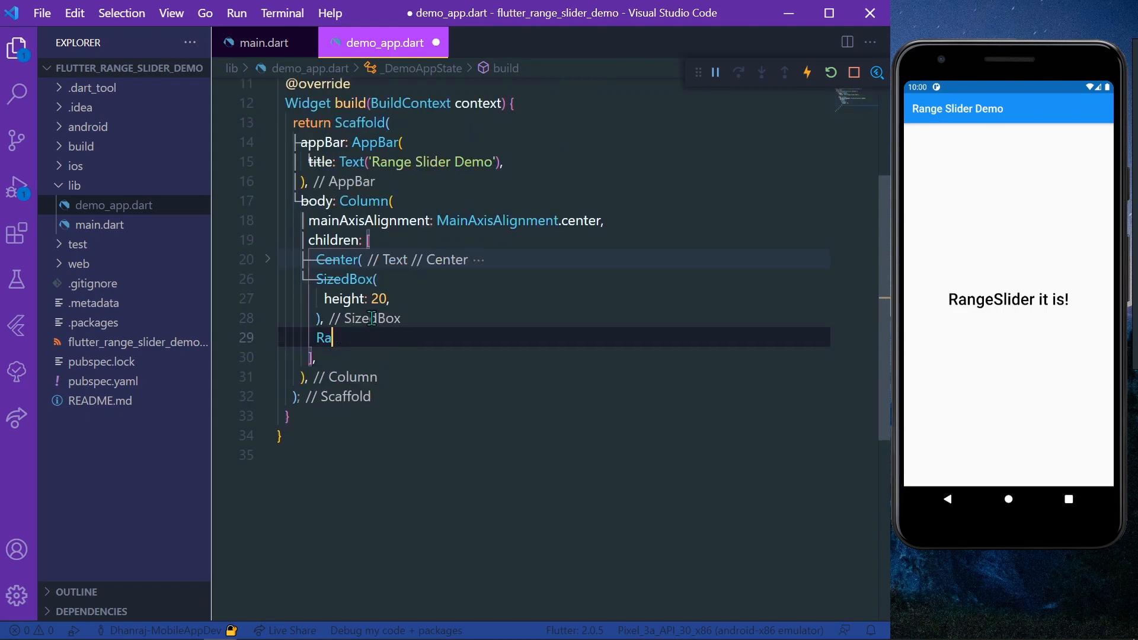
pyautogui.write('ngeSlider(')
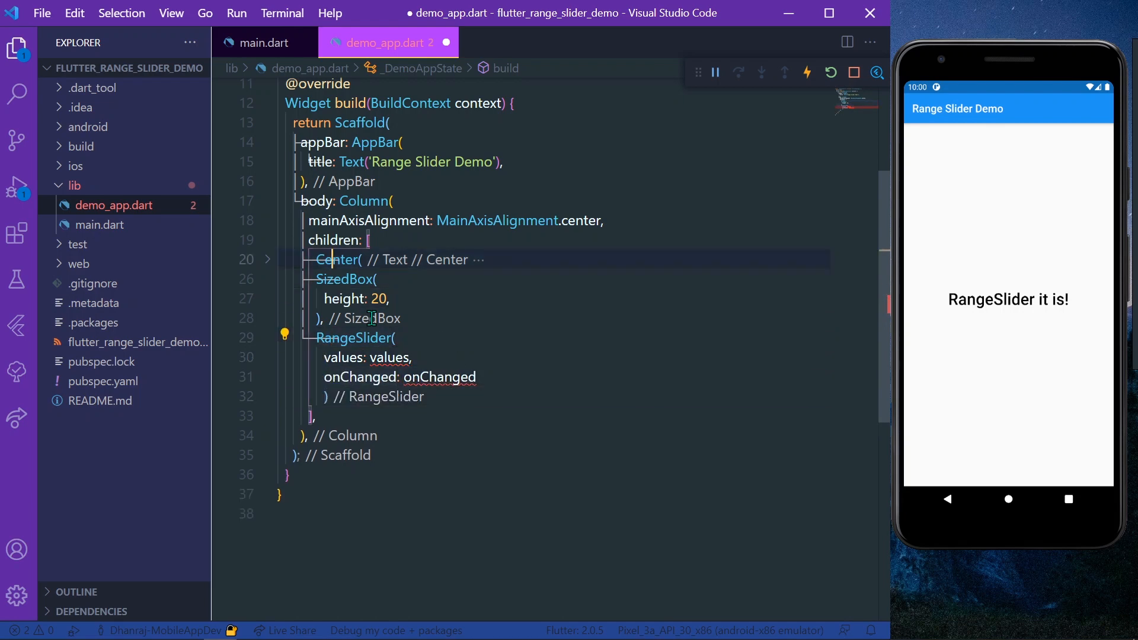
pyautogui.scroll(3)
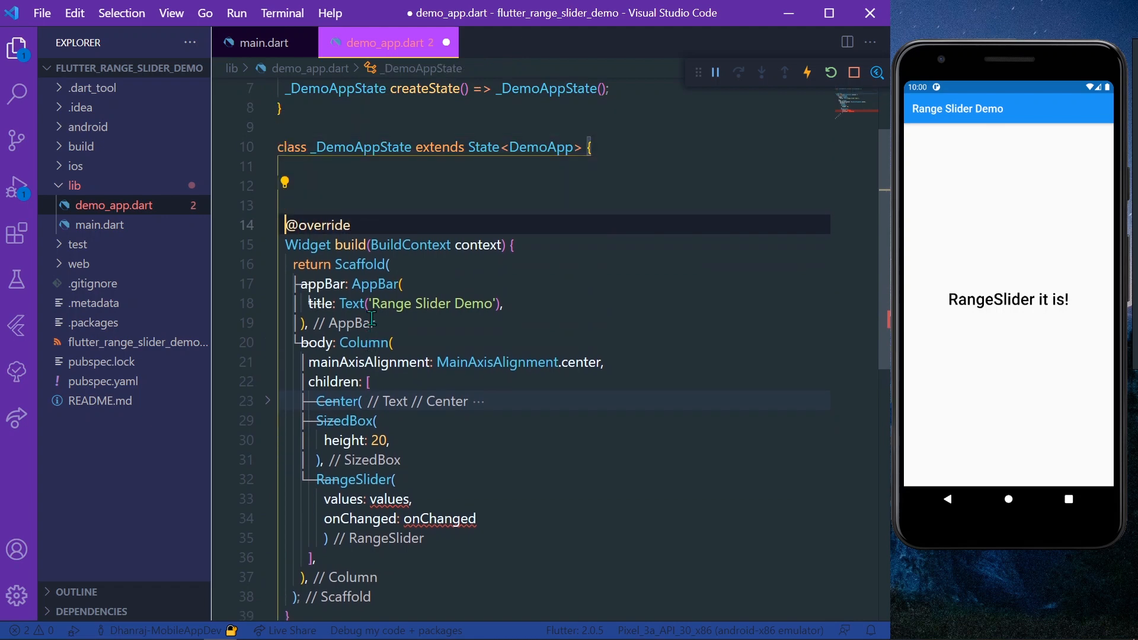
# Step: Declare RangeValues values = RangeValues(1, 100) in _DemoAppState
pyautogui.write('RangeValues')
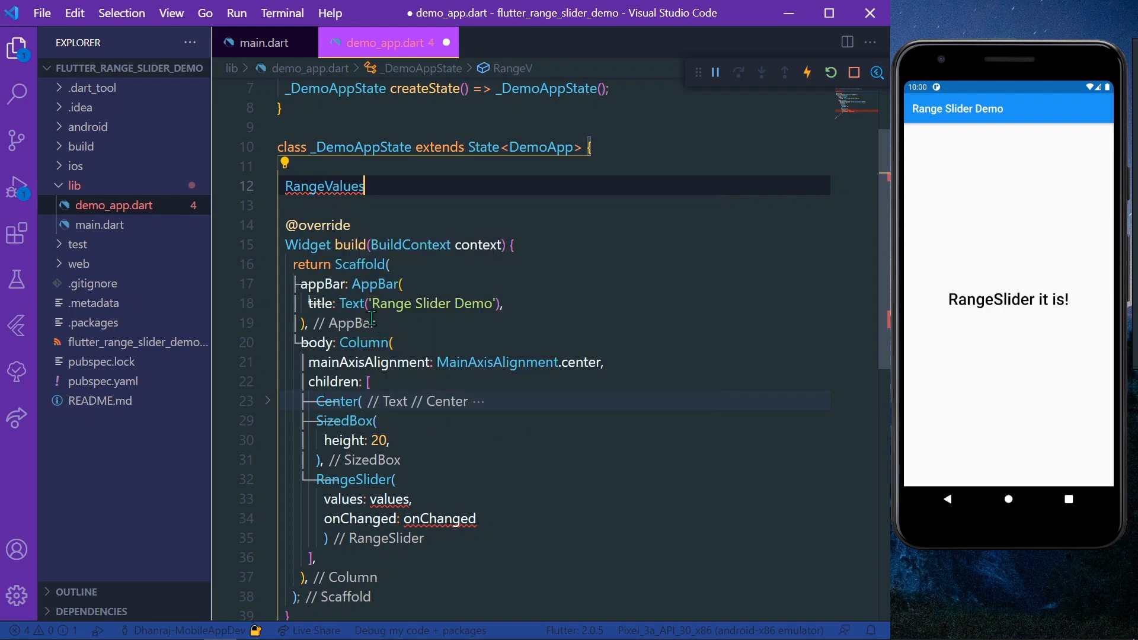
pyautogui.write('values =')
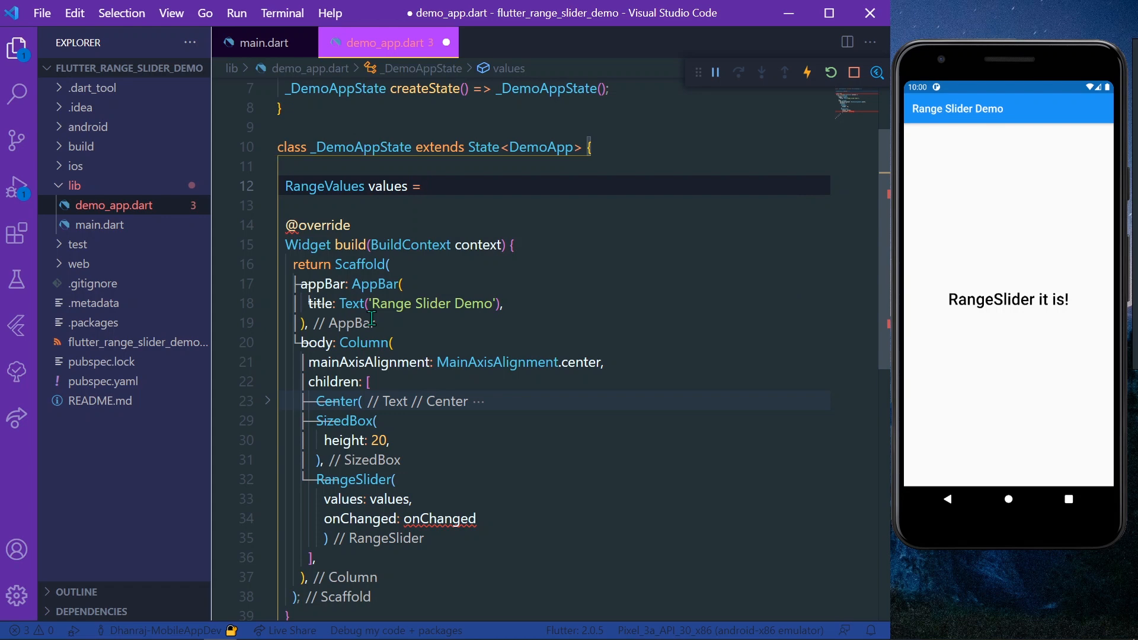
pyautogui.write('RangesVa')
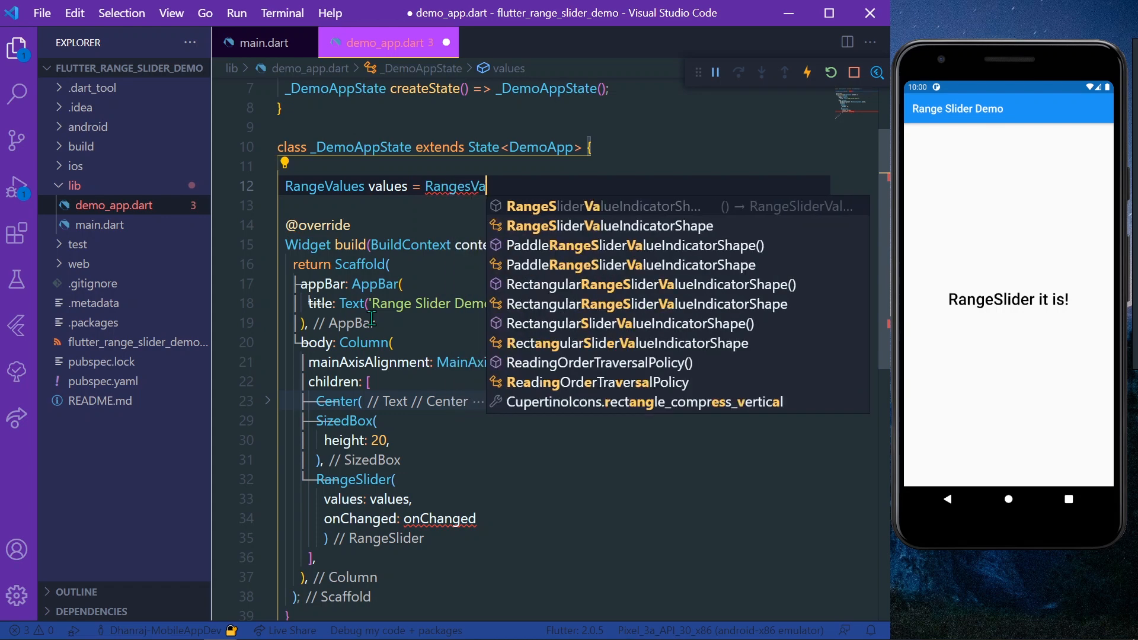
pyautogui.press('Backspace')
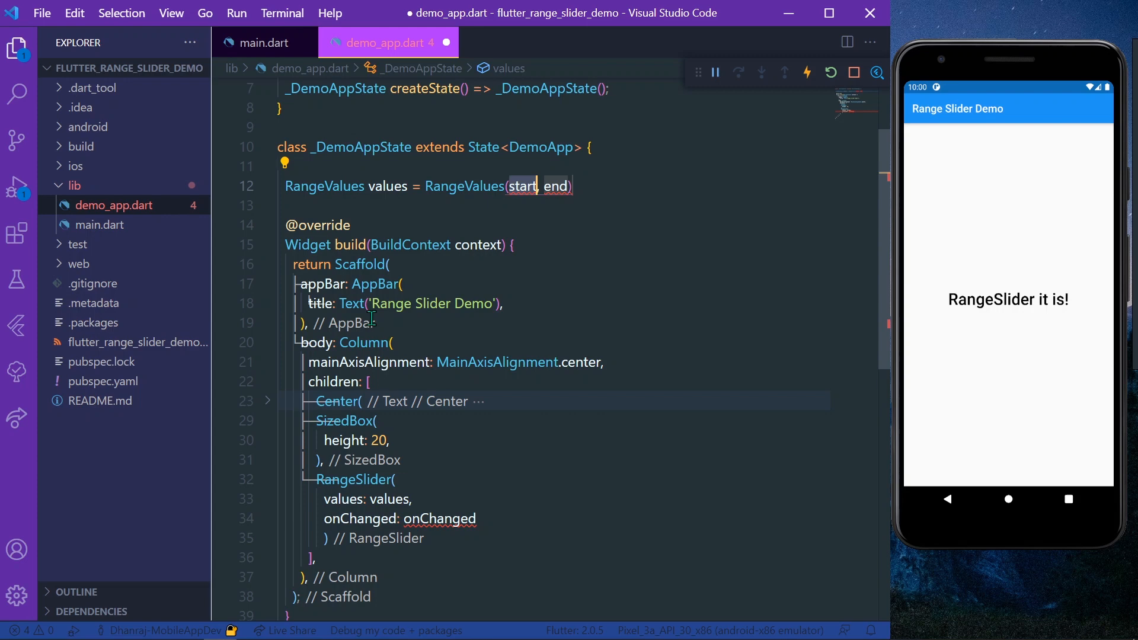
pyautogui.write('1')
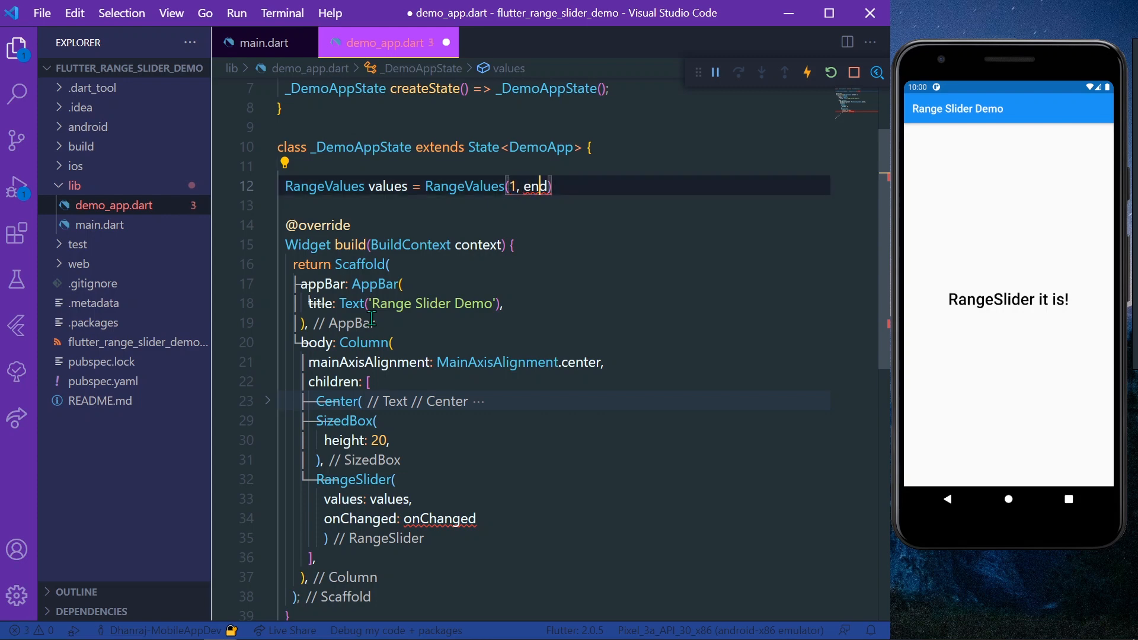
pyautogui.write('100')
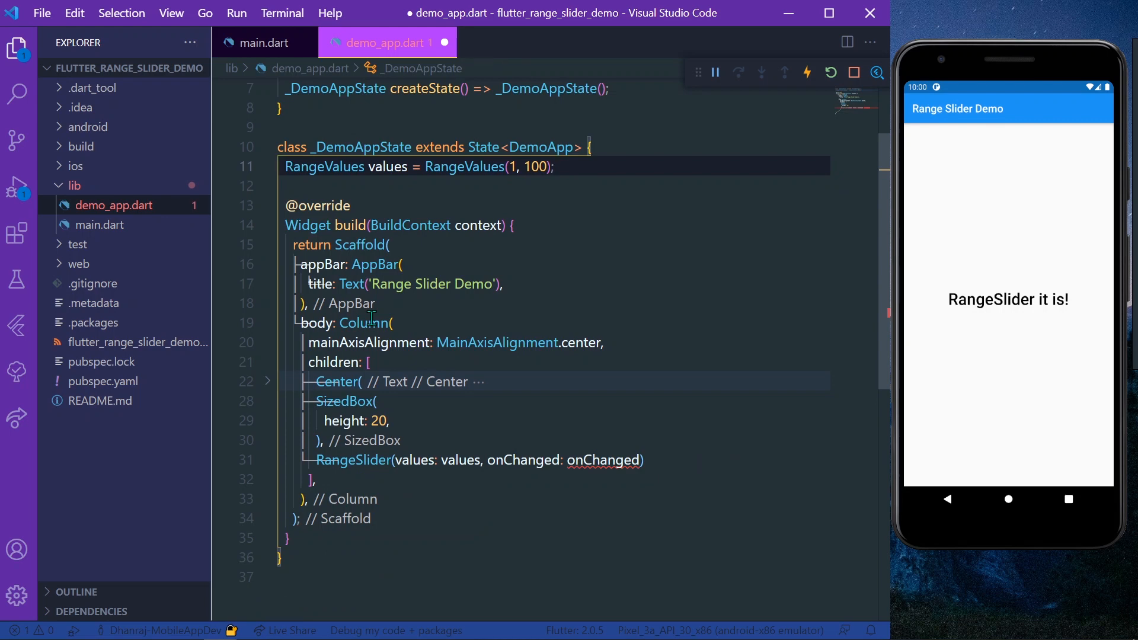
# Step: Write onChanged as (value) { setState(() { values = value; }); } and save
pyautogui.click(553, 343)
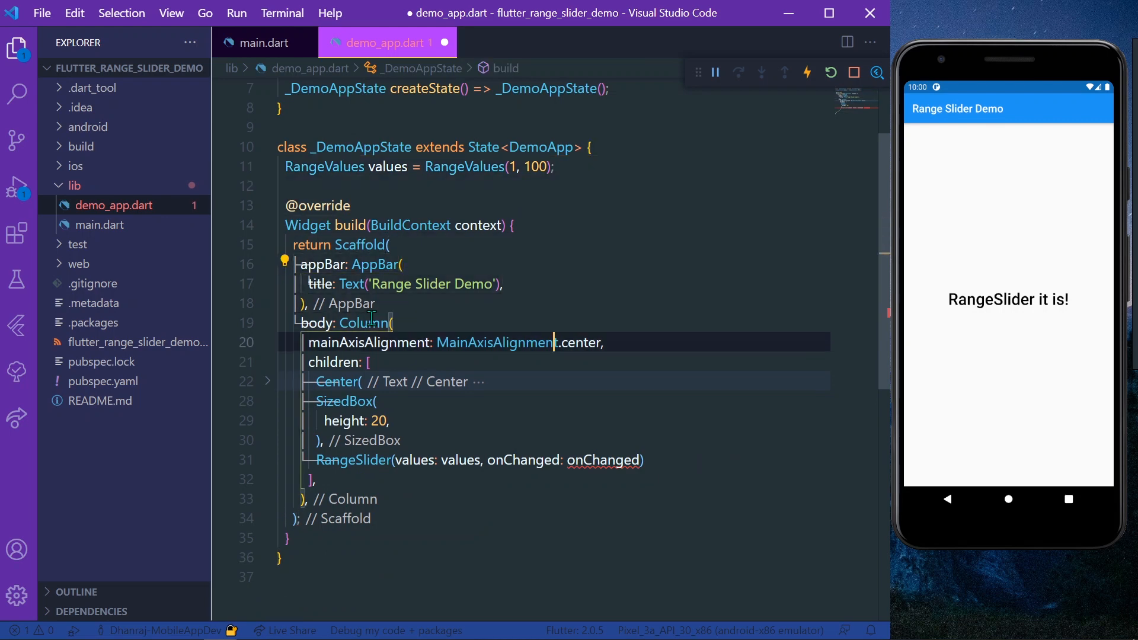
pyautogui.click(494, 459)
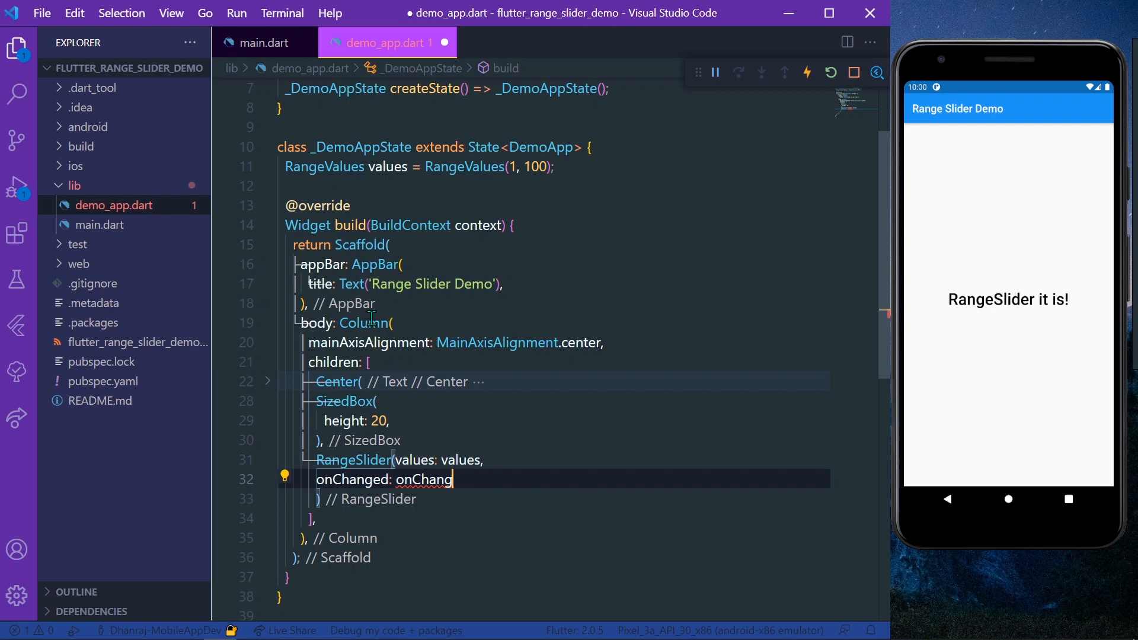
pyautogui.write('9')
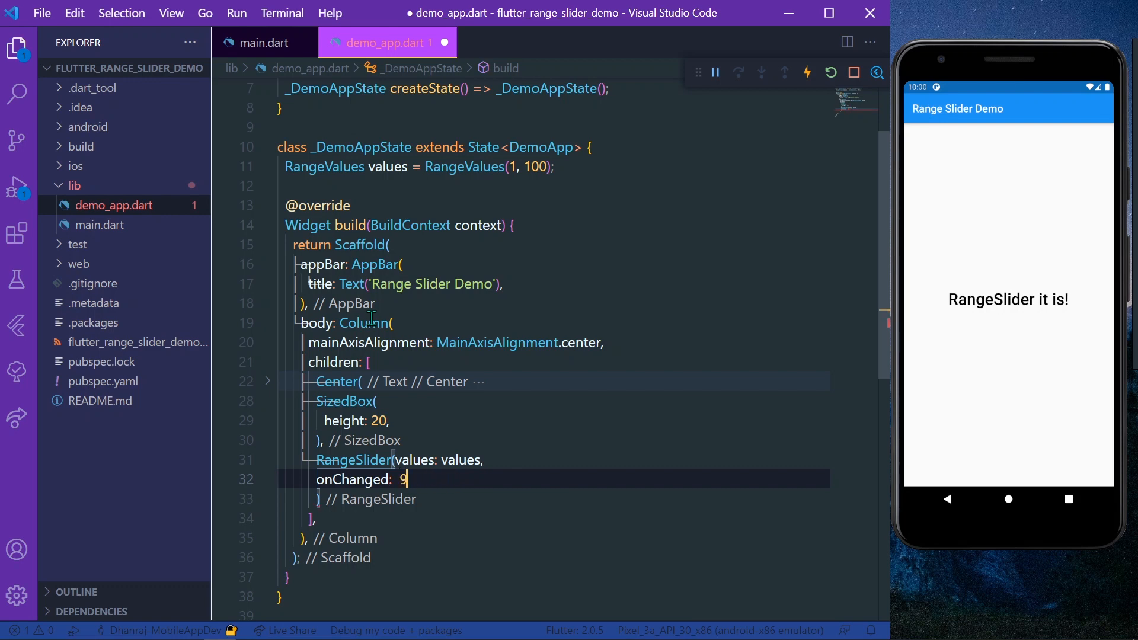
pyautogui.write('(ca')
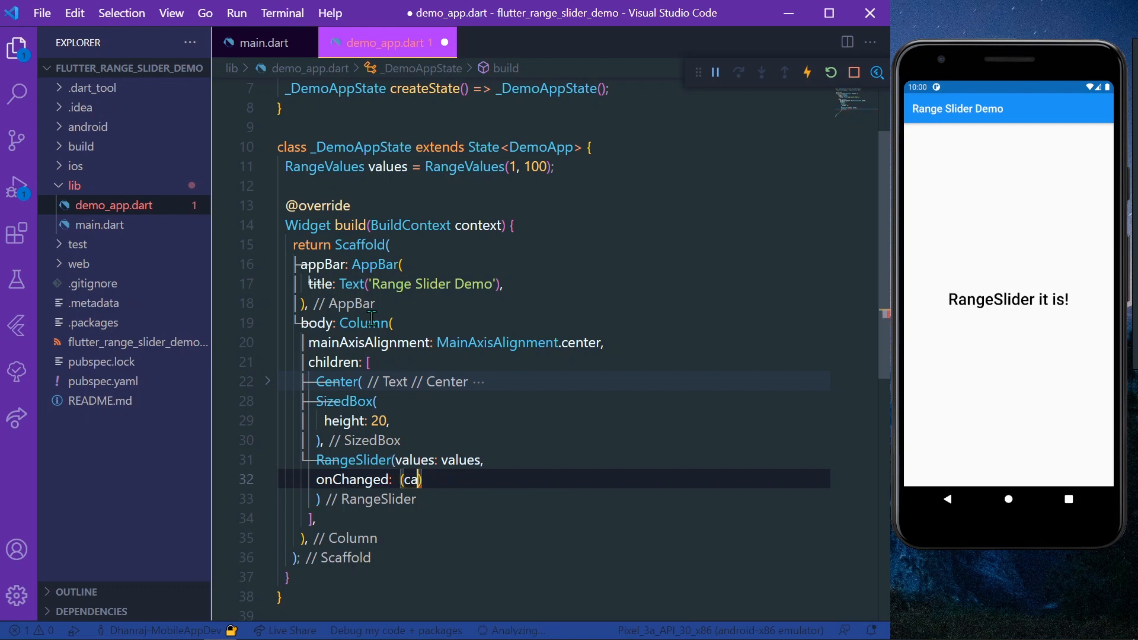
pyautogui.write('values: values,')
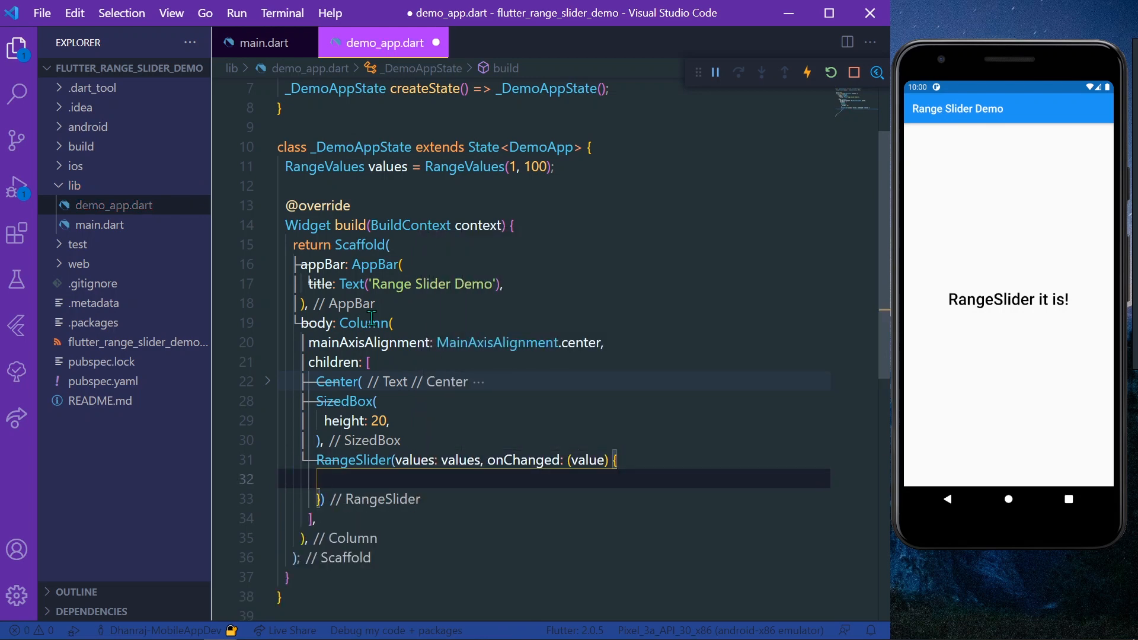
pyautogui.write('setState(() {')
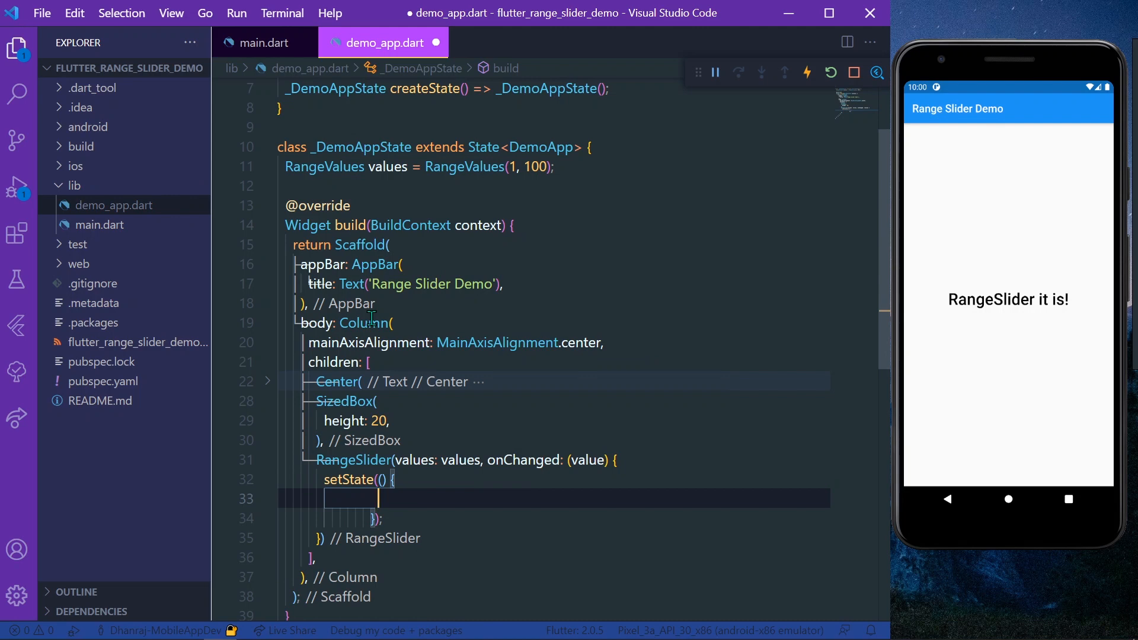
pyautogui.write('values')
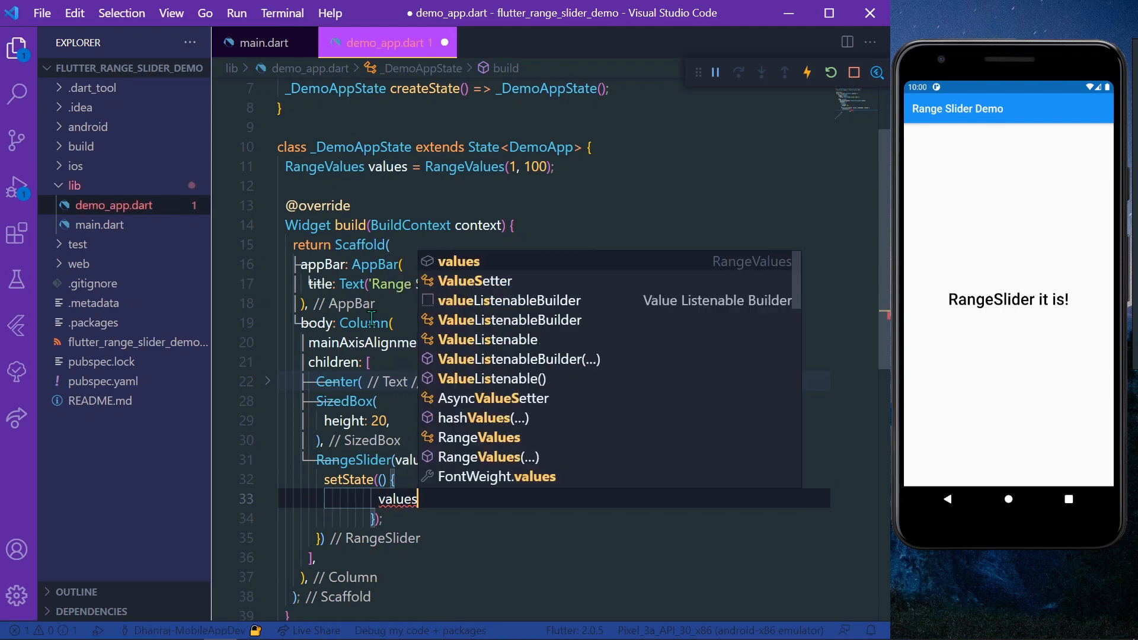
pyautogui.write('= value;')
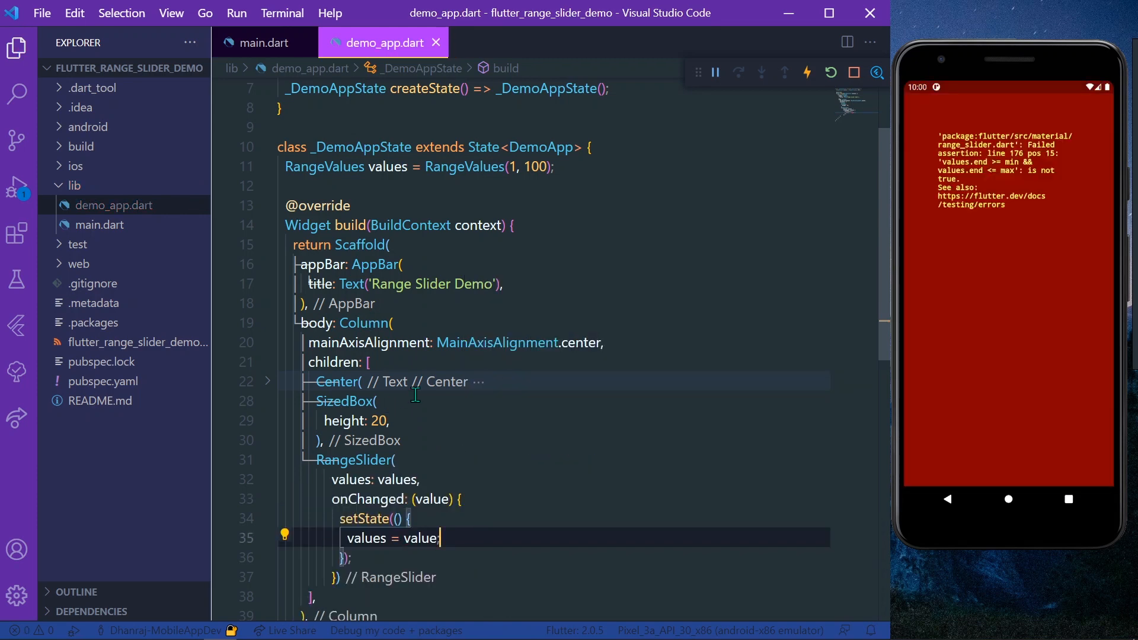
# Step: Add min: 1 and max: 100 to the RangeSlider and hot reload
pyautogui.scroll(-3)
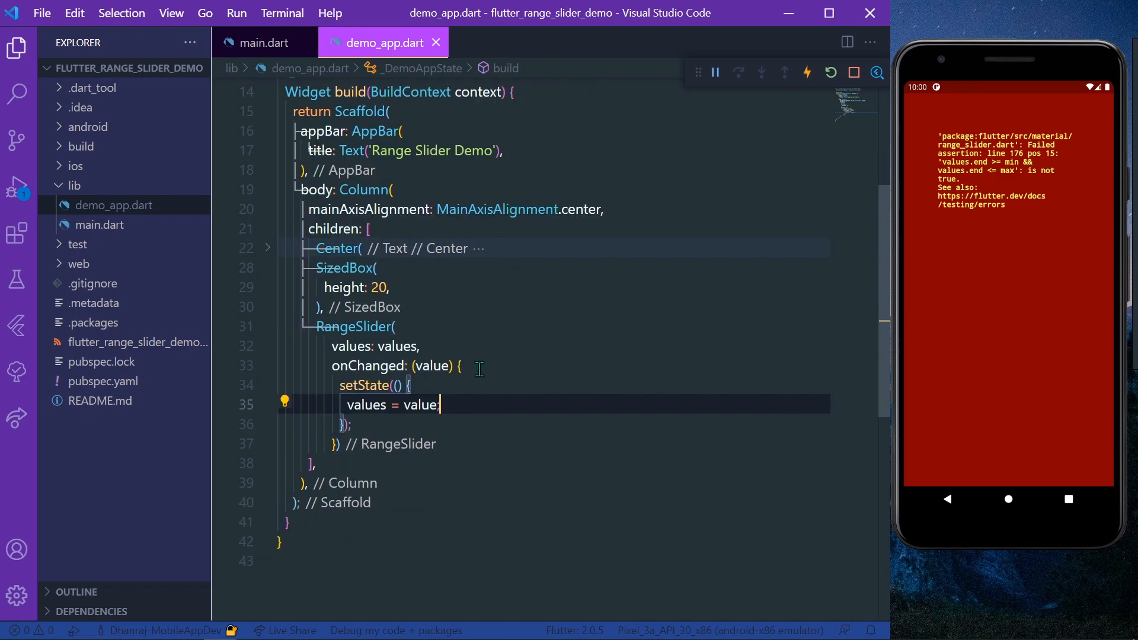
pyautogui.moveTo(465, 329)
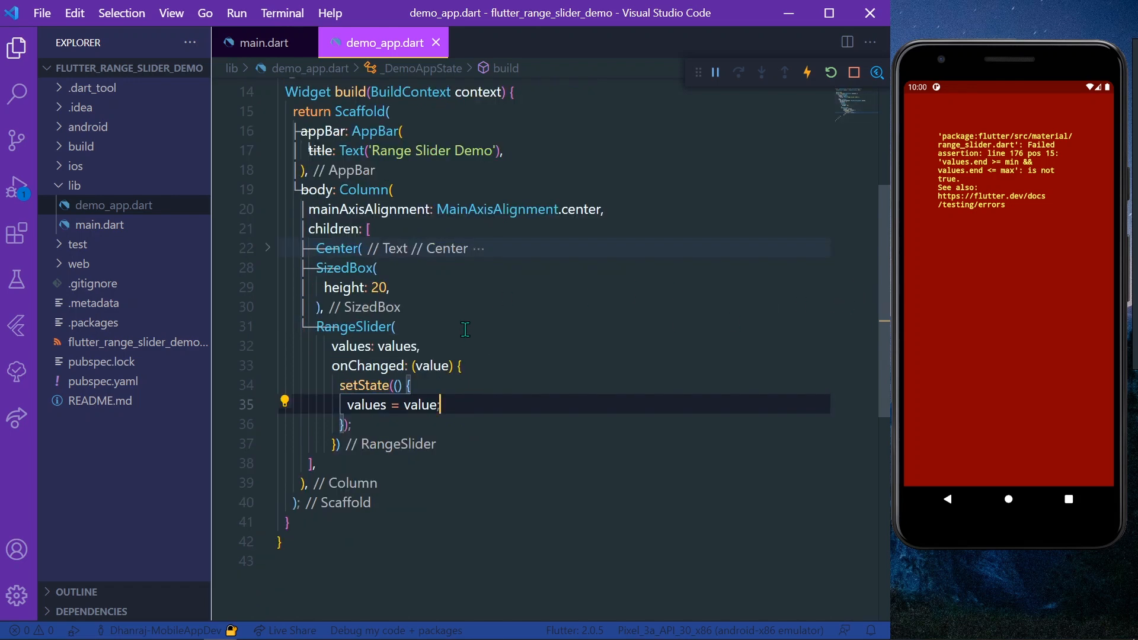
pyautogui.write('max: 100,')
pyautogui.write('min: 1,')
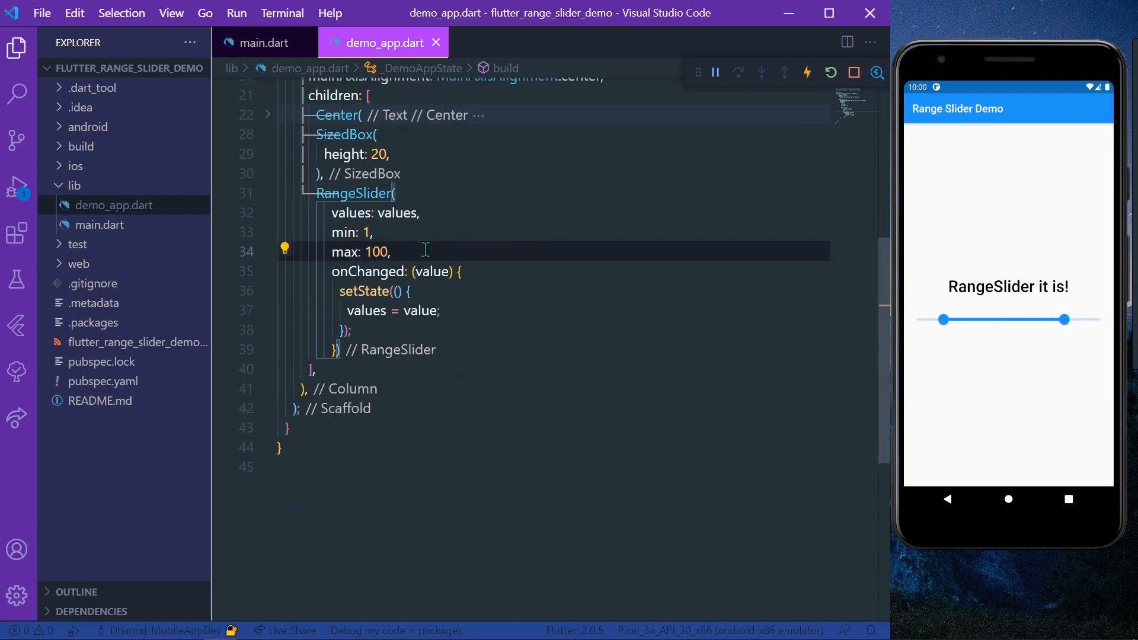
pyautogui.write('c')
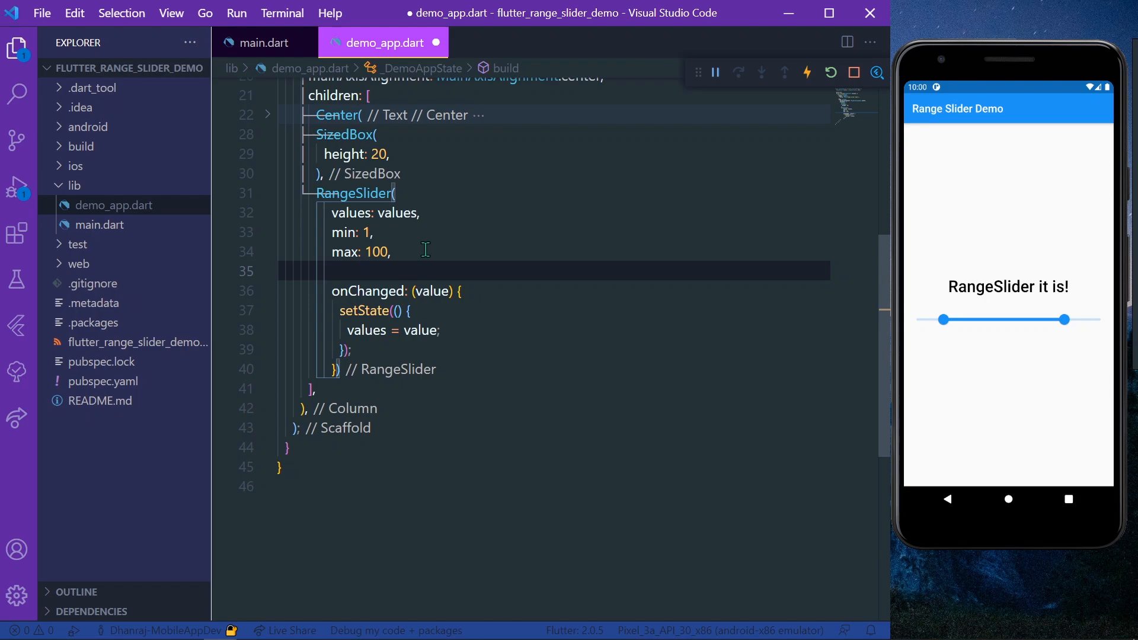
# Step: Set activeColor: Colors.red and inactiveColor: Colors.red.shade200 on the RangeSlider, then save
pyautogui.click(333, 271)
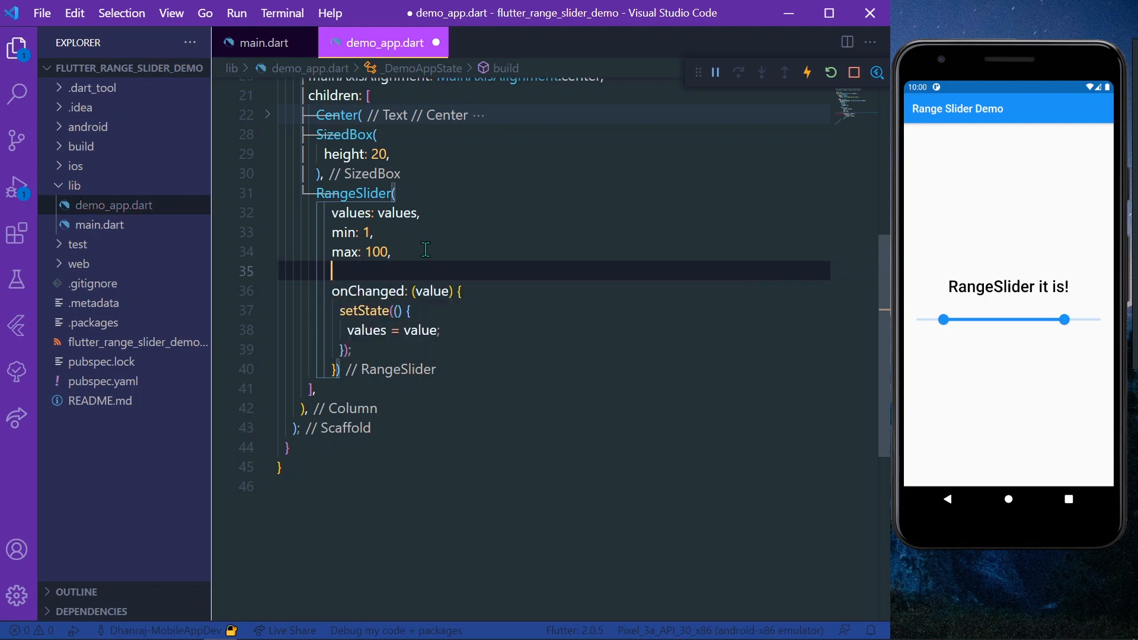
pyautogui.write('col')
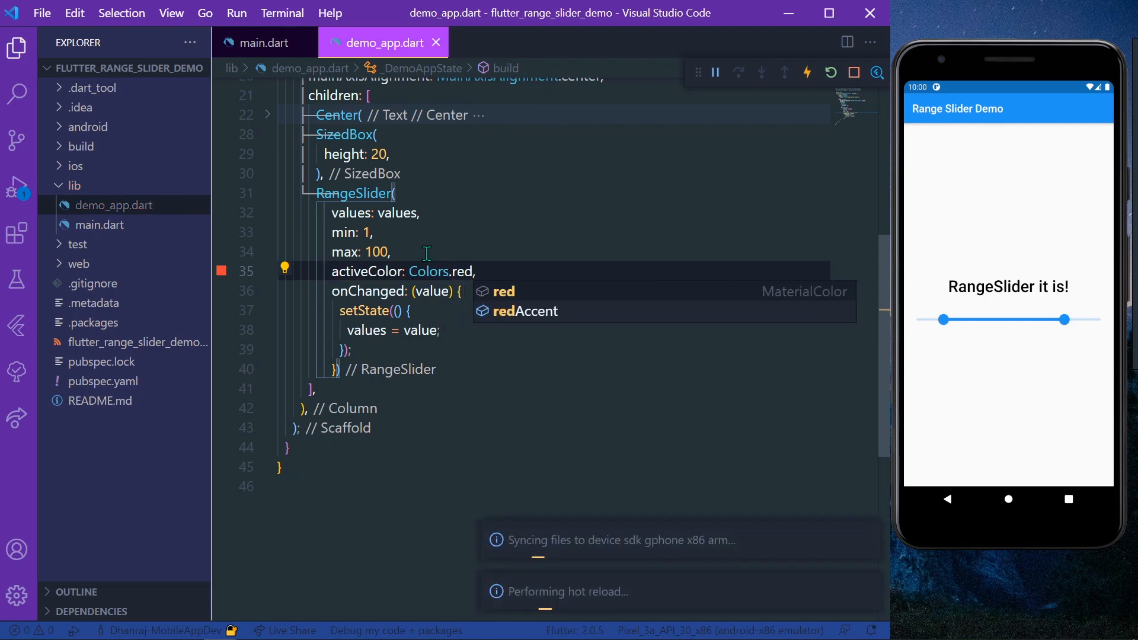
pyautogui.press('Enter')
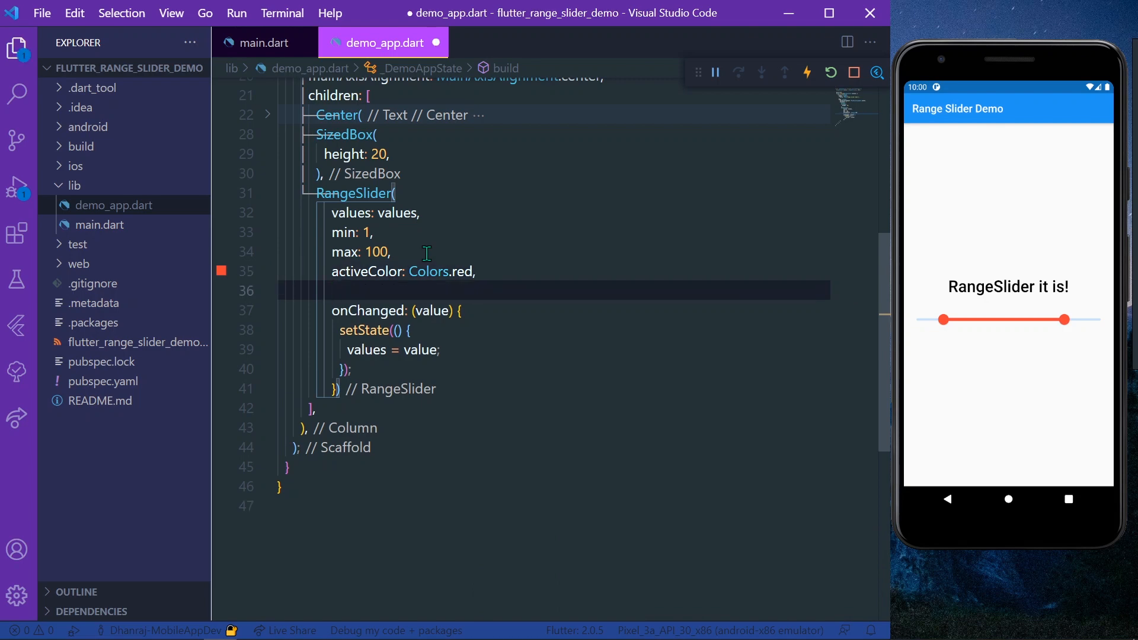
pyautogui.write('inactiveColor: Colors.red.shade100,')
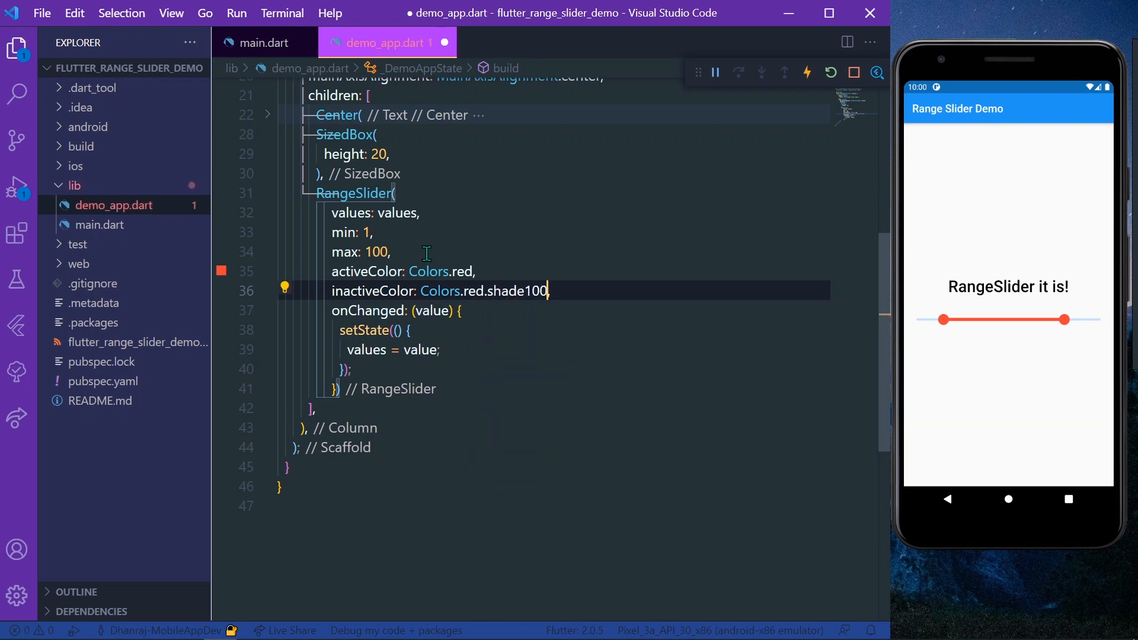
pyautogui.press('ctrl+s')
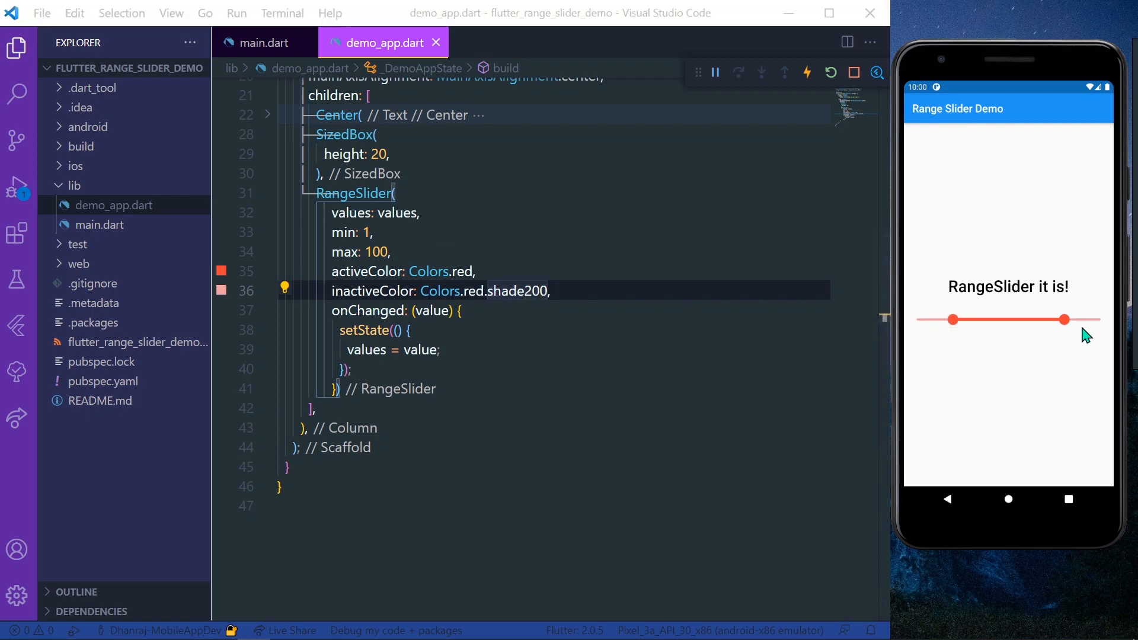
pyautogui.scroll(-3)
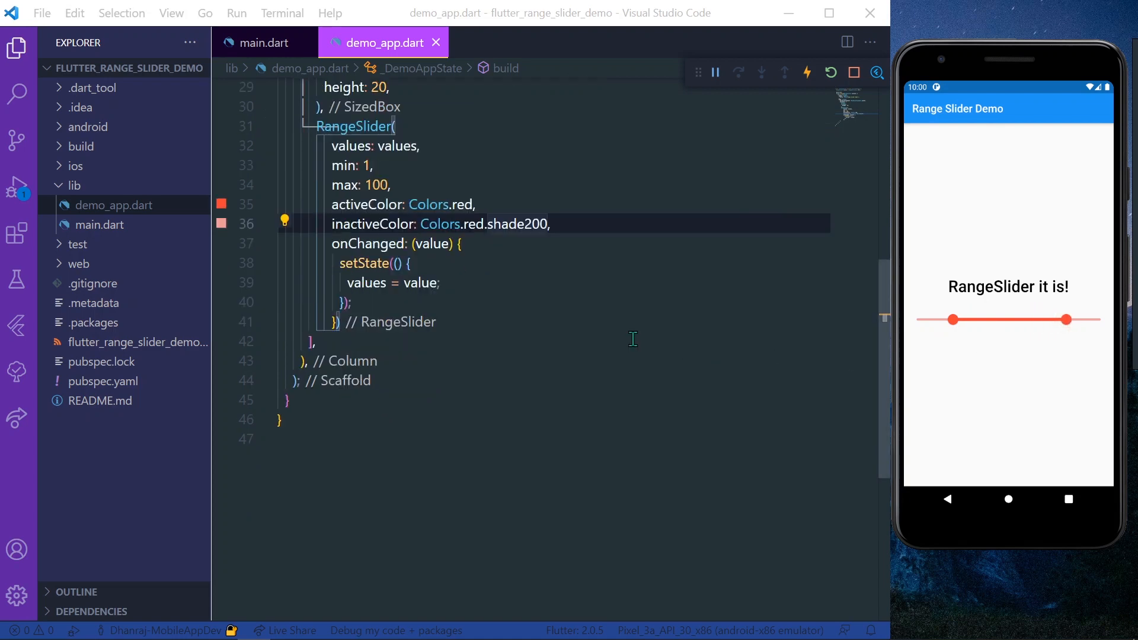
pyautogui.scroll(3)
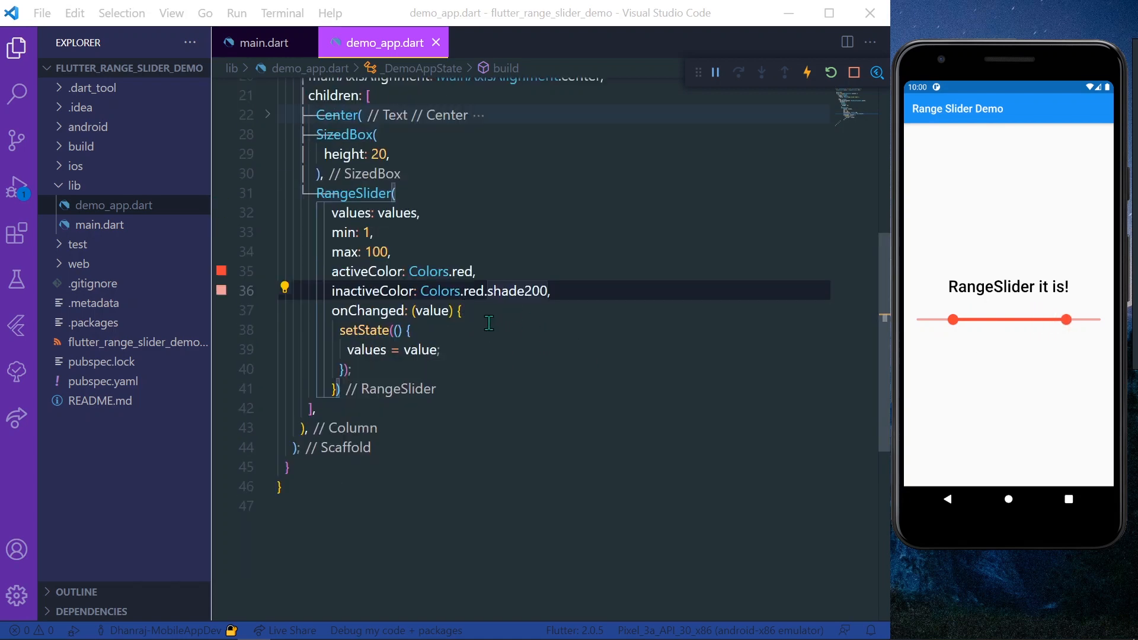
pyautogui.press('Enter')
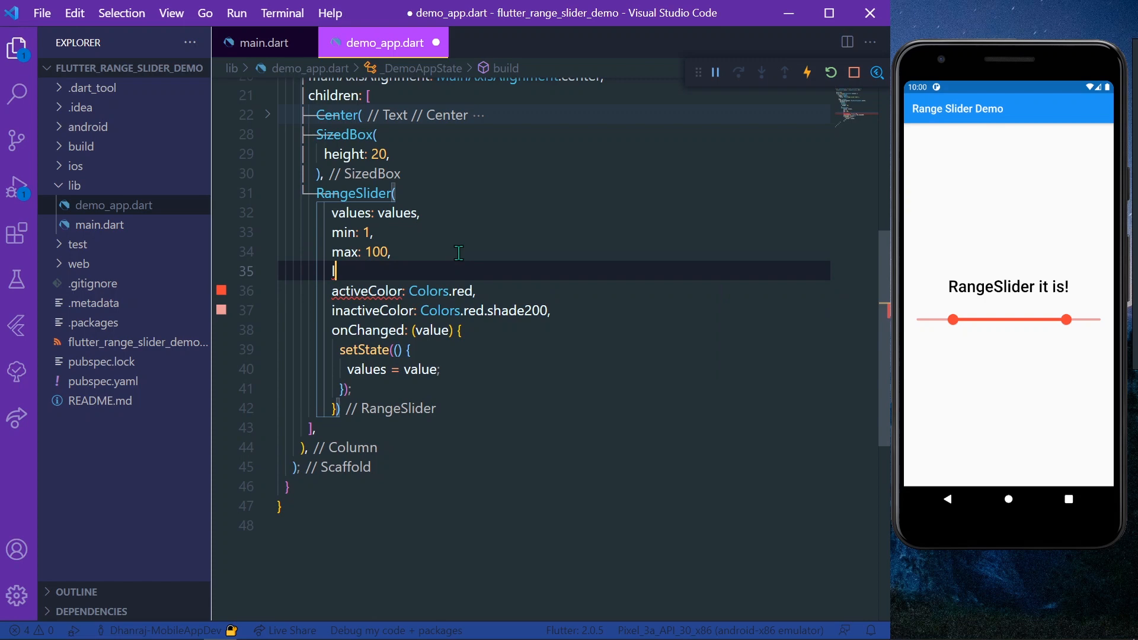
# Step: Add RangeLabels labels = RangeLabels('1', '100') below the values field
pyautogui.write('l')
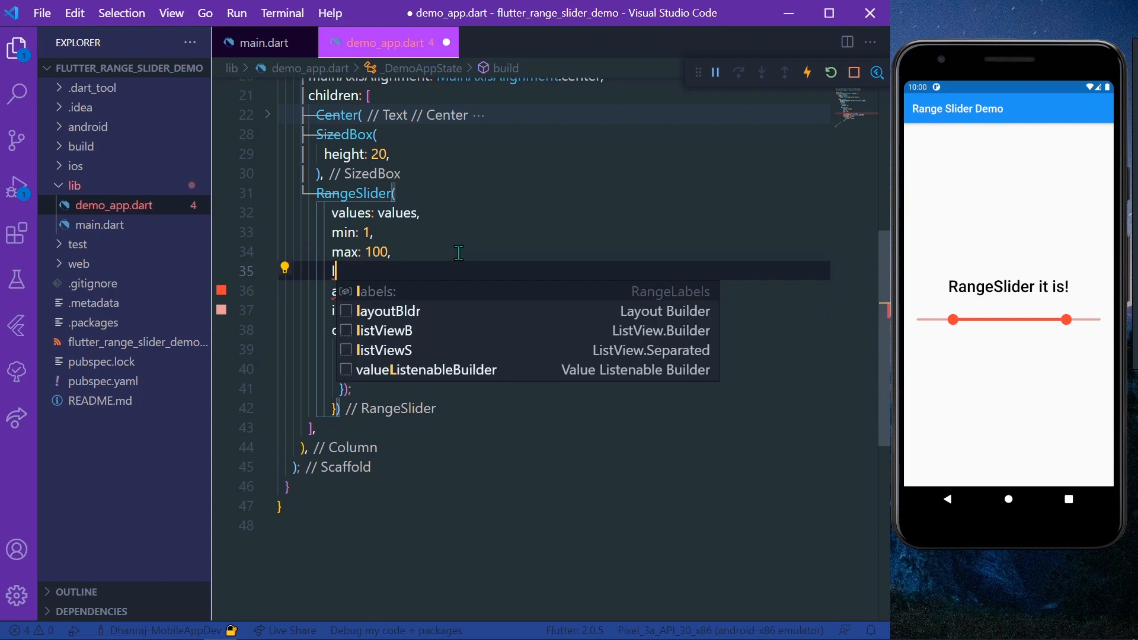
pyautogui.moveTo(601, 266)
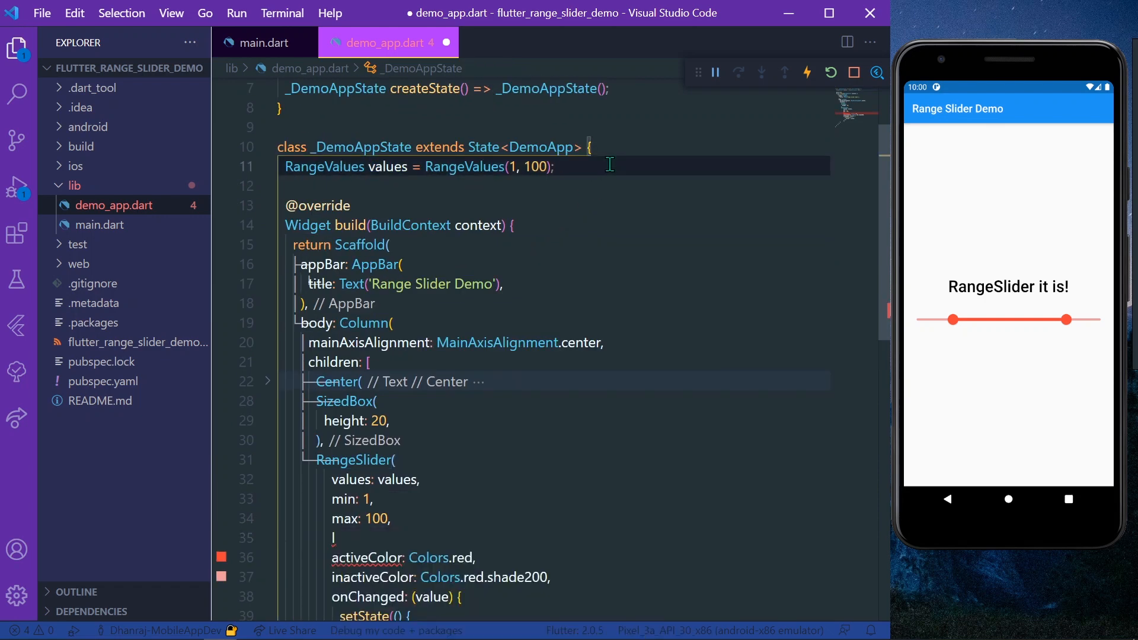
pyautogui.write('RangeLabels')
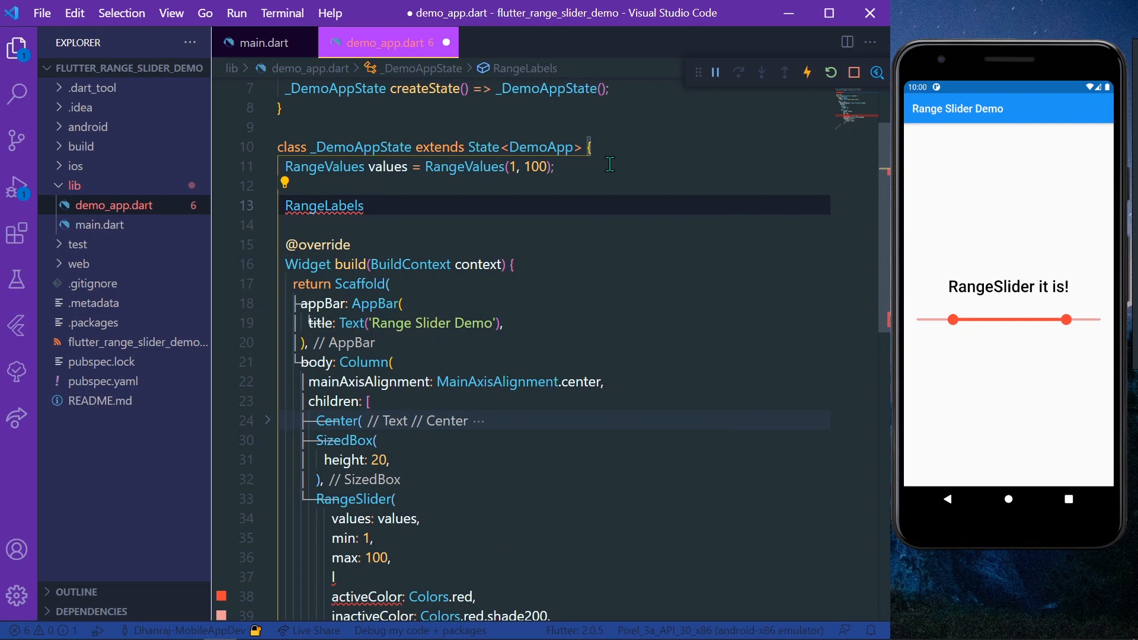
pyautogui.write('labl')
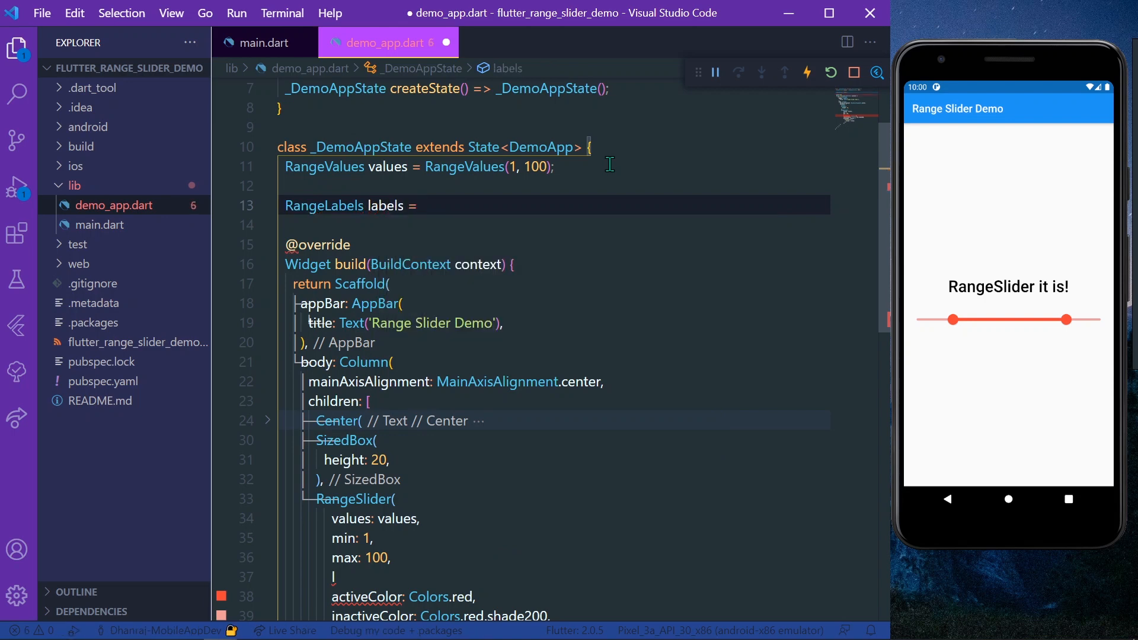
pyautogui.write('Ra')
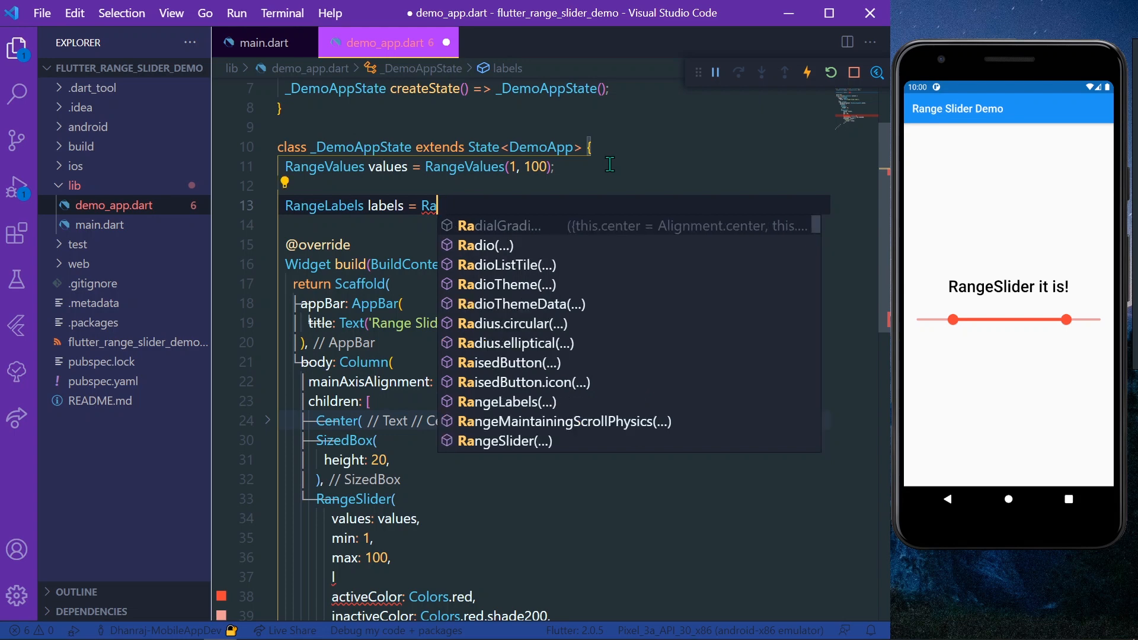
pyautogui.write('ngeL')
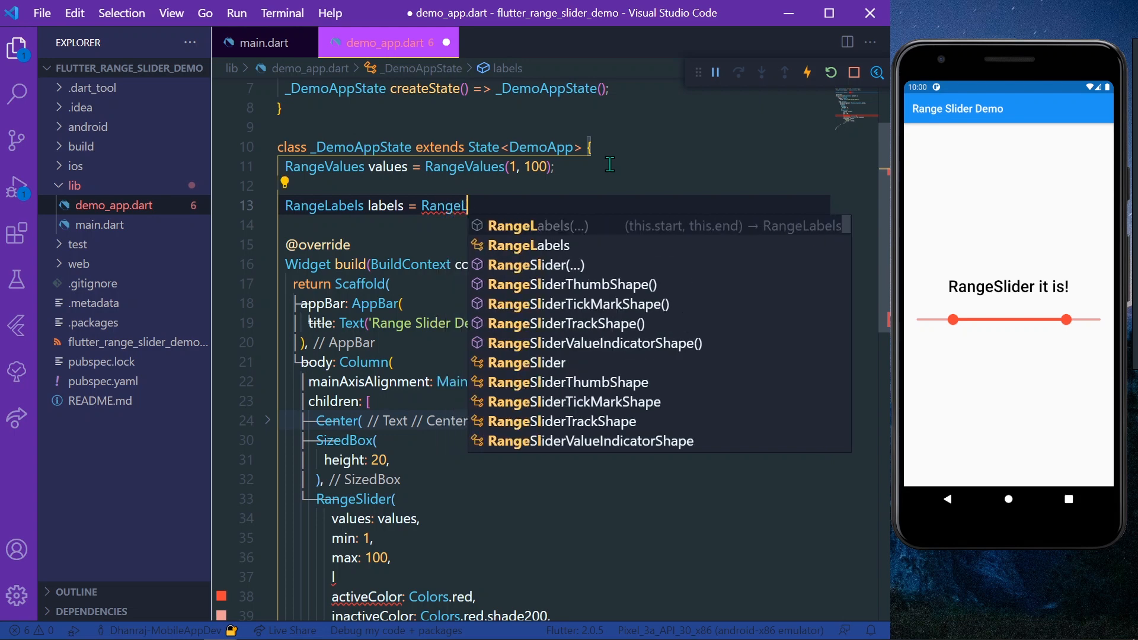
pyautogui.click(535, 225)
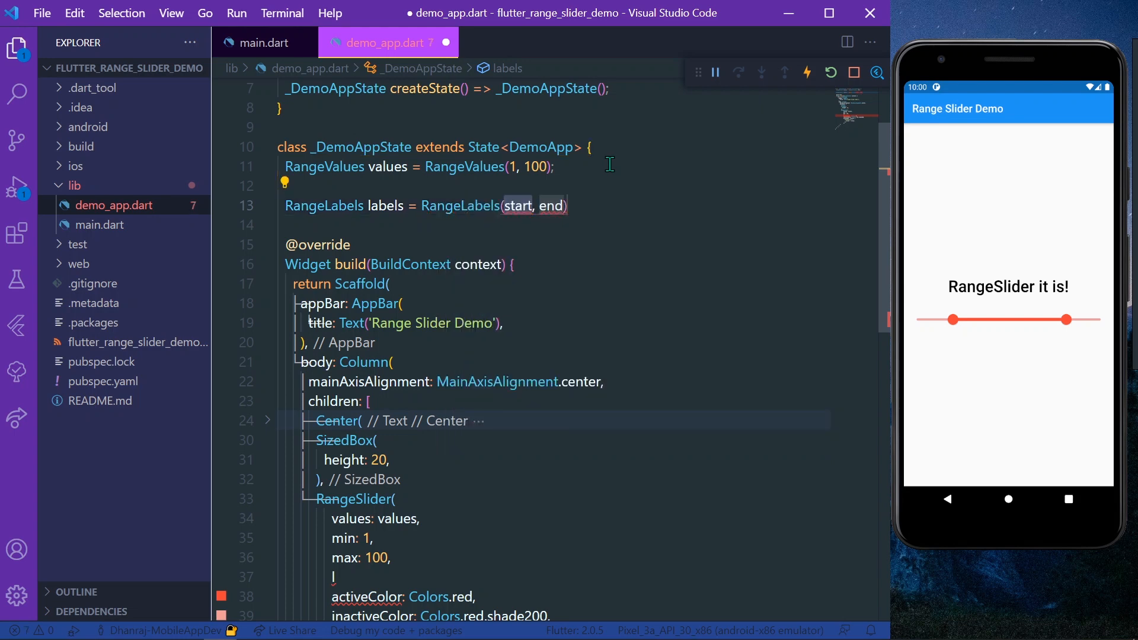
pyautogui.write("'1")
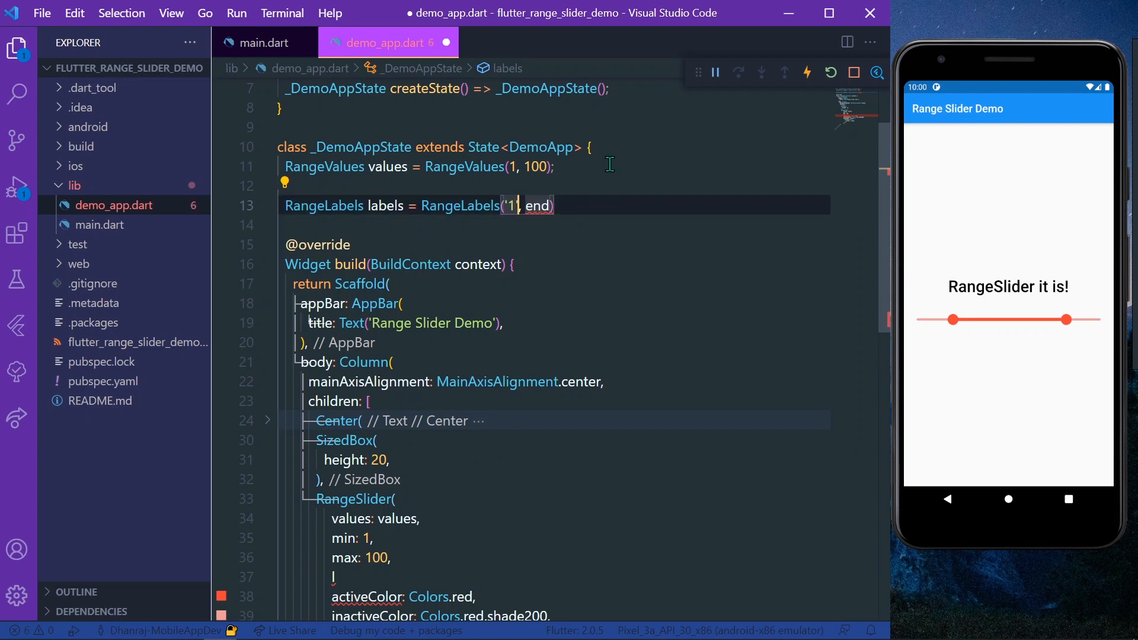
pyautogui.press('Backspace')
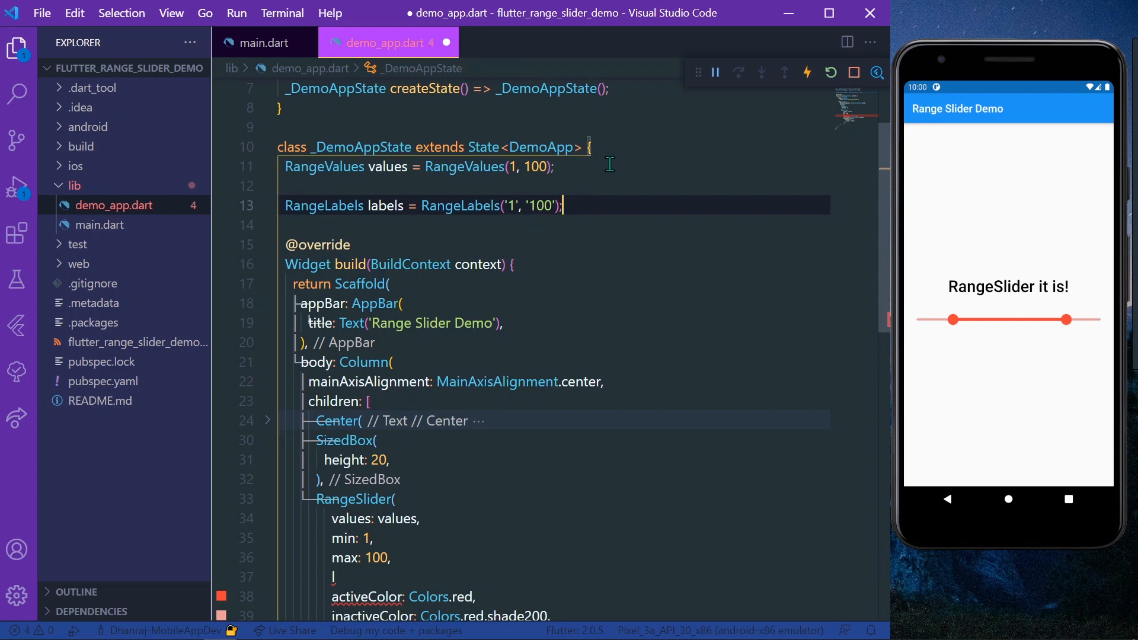
pyautogui.scroll(-3)
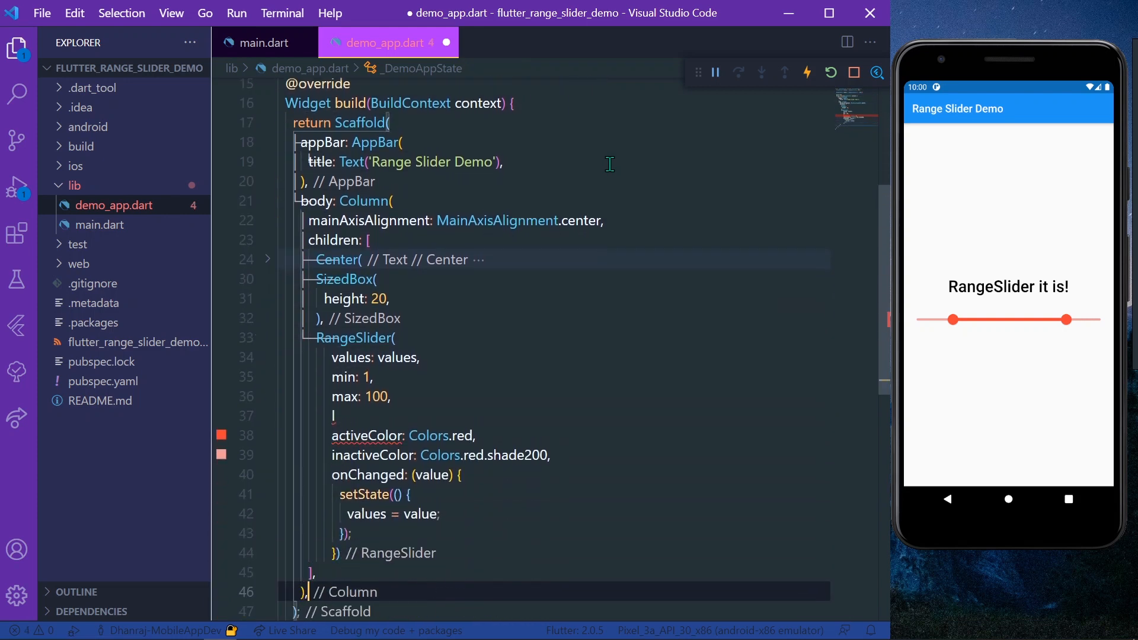
# Step: Pass labels: labels to the RangeSlider and hot reload the app
pyautogui.click(334, 415)
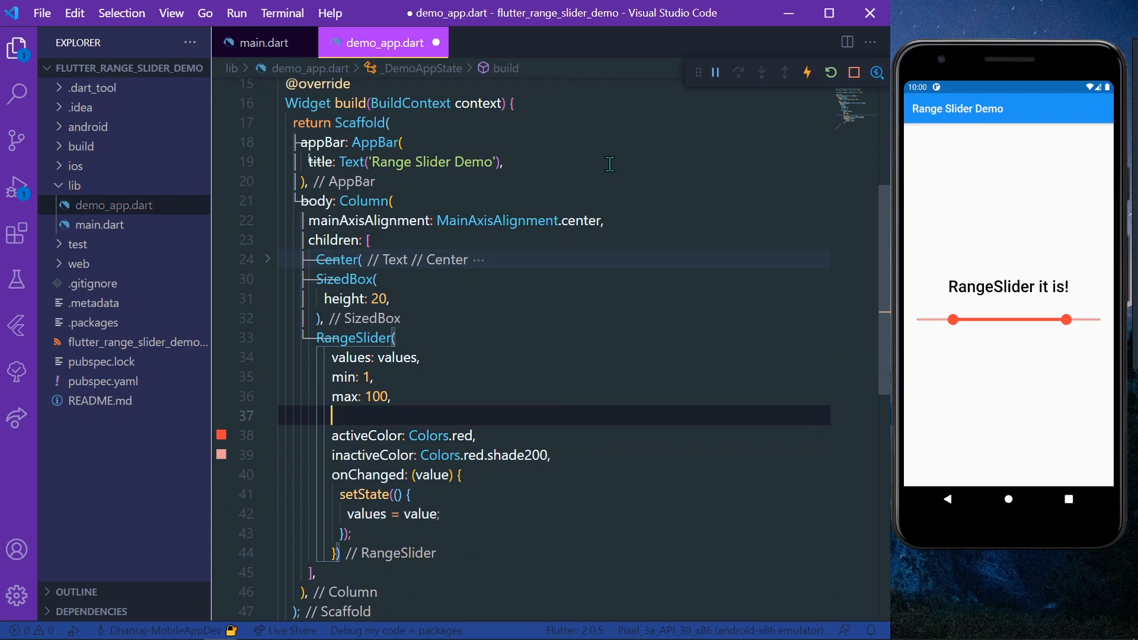
pyautogui.write('labels: la')
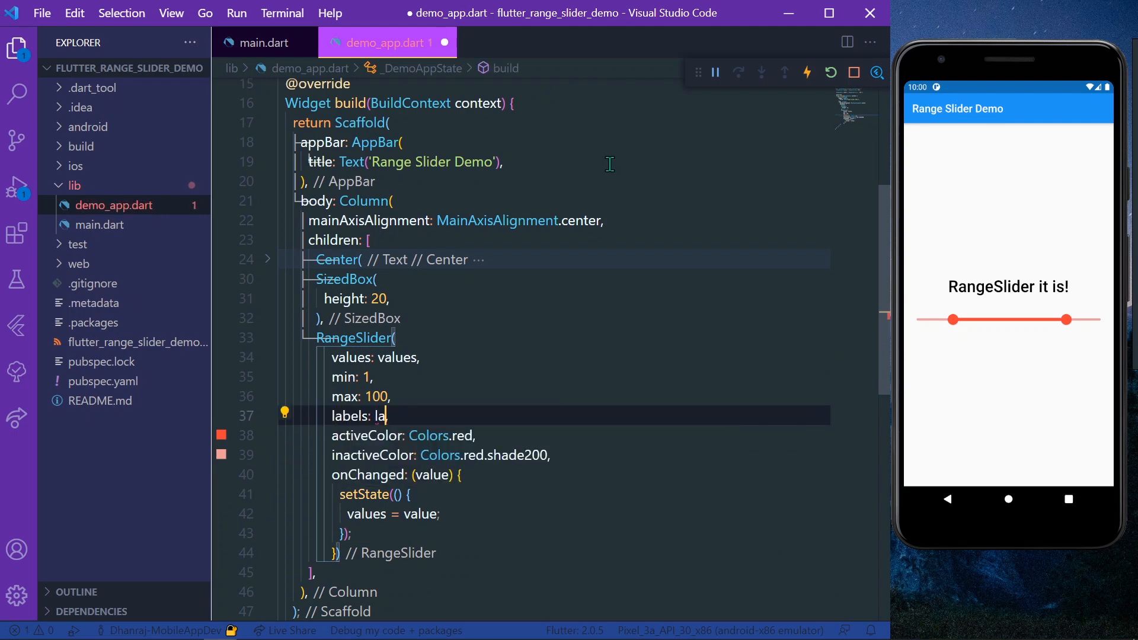
pyautogui.write('bles,')
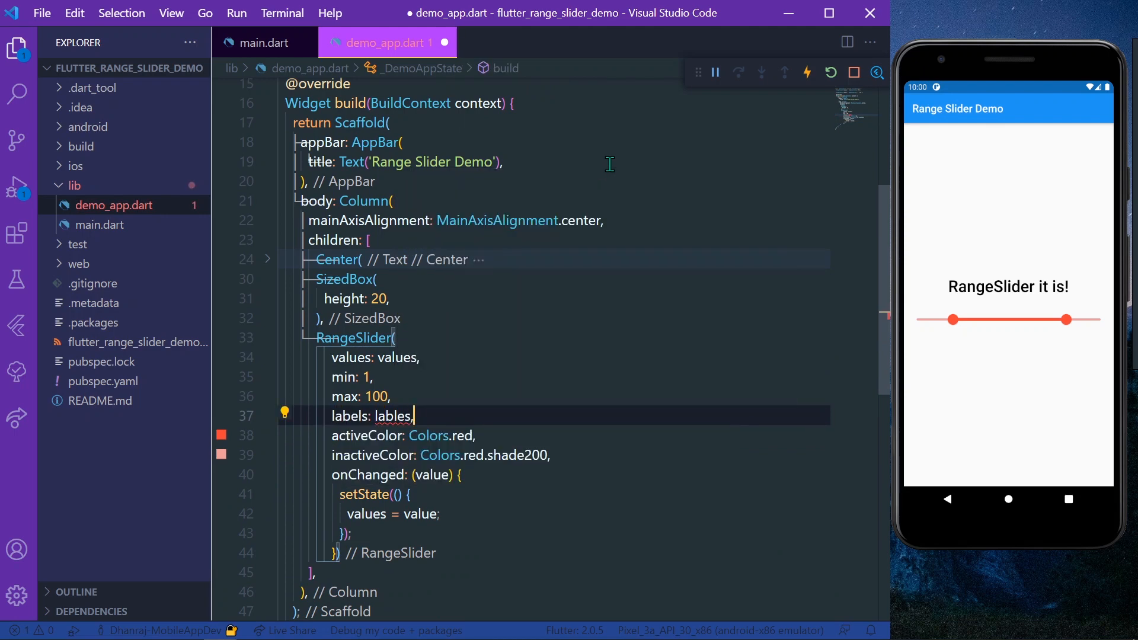
pyautogui.scroll(3)
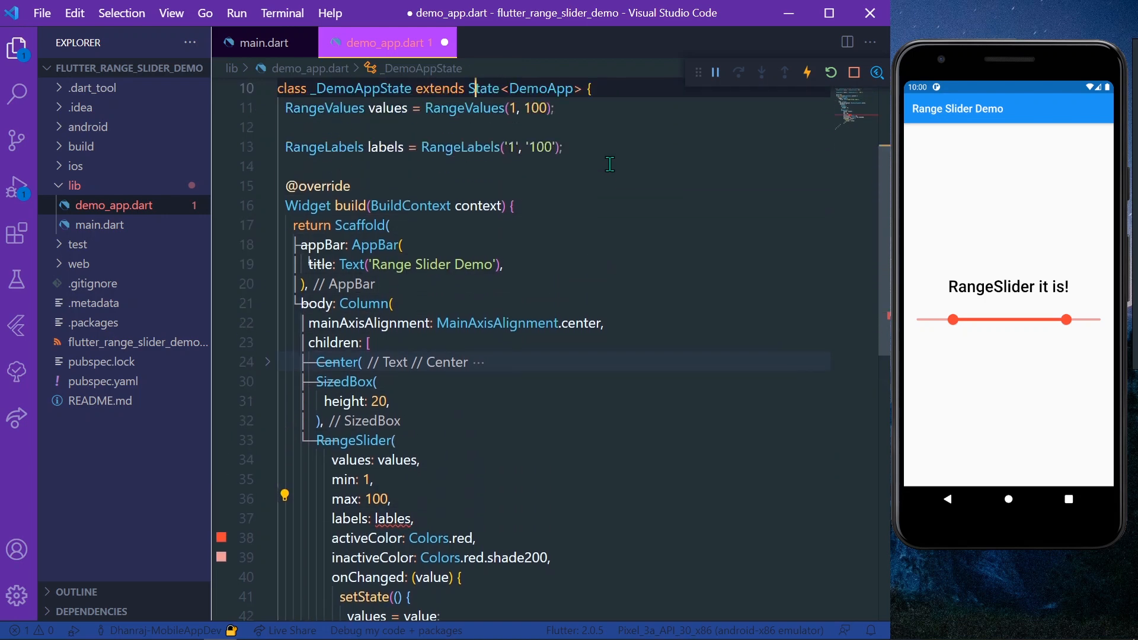
pyautogui.click(414, 518)
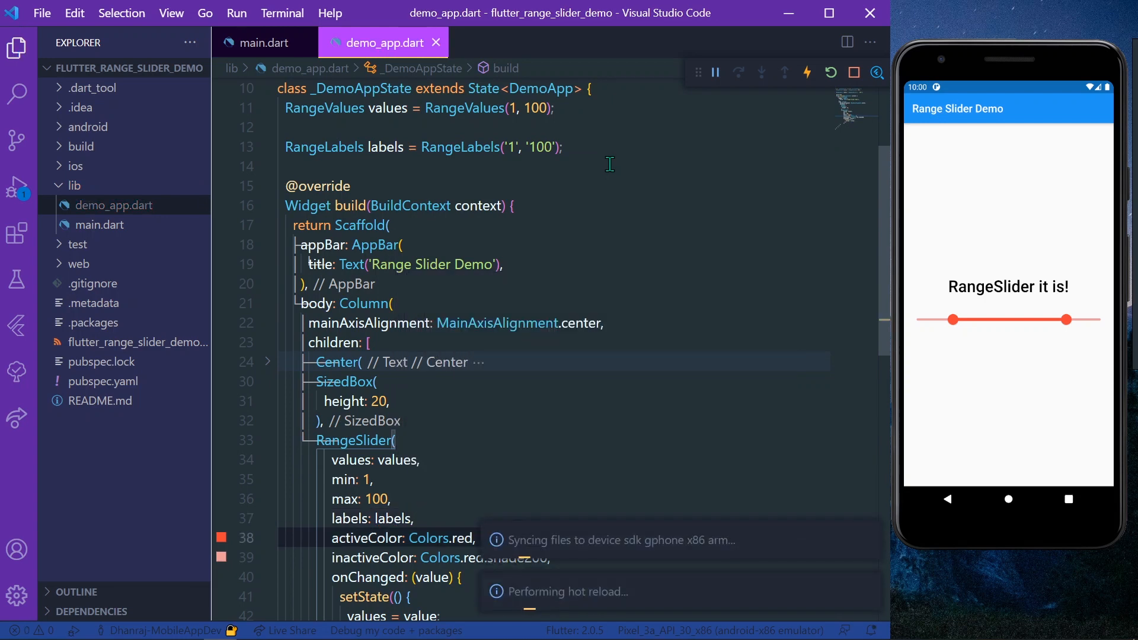
pyautogui.scroll(-3)
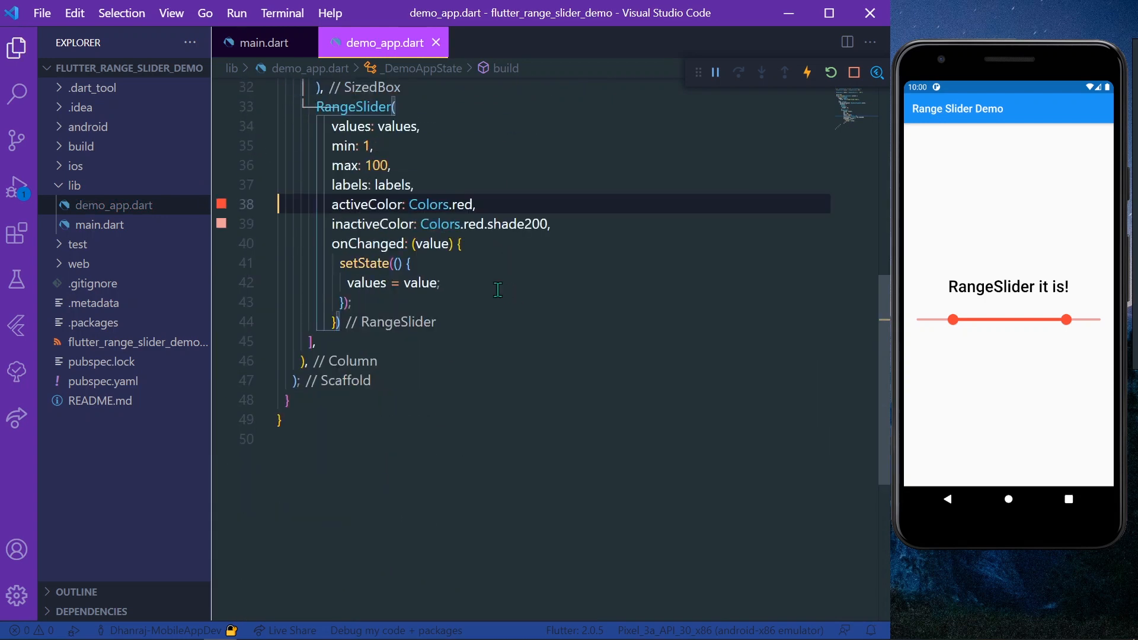
pyautogui.click(439, 282)
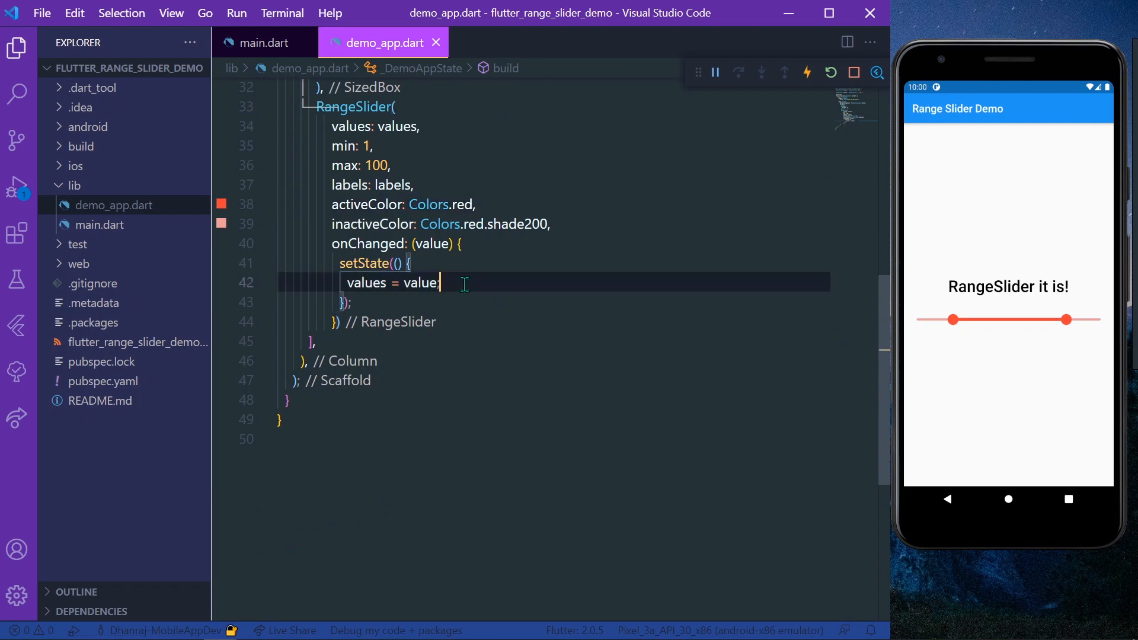
# Step: Inside setState, assign labels = RangeLabels using value.start.toInt().toString(), then save
pyautogui.press('Enter')
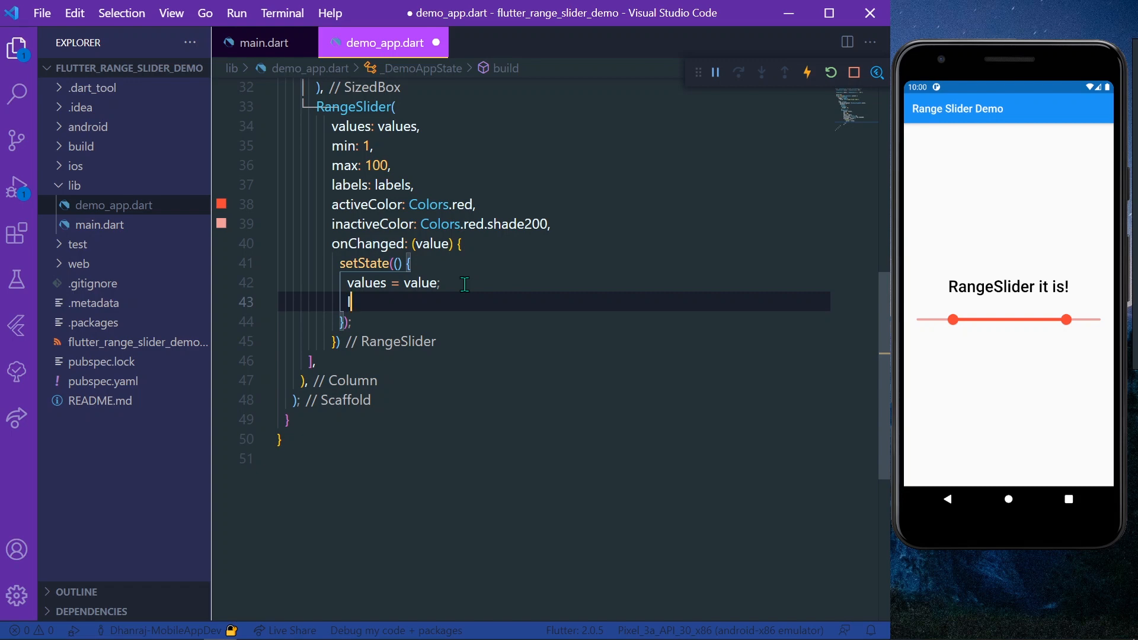
pyautogui.write('labels =')
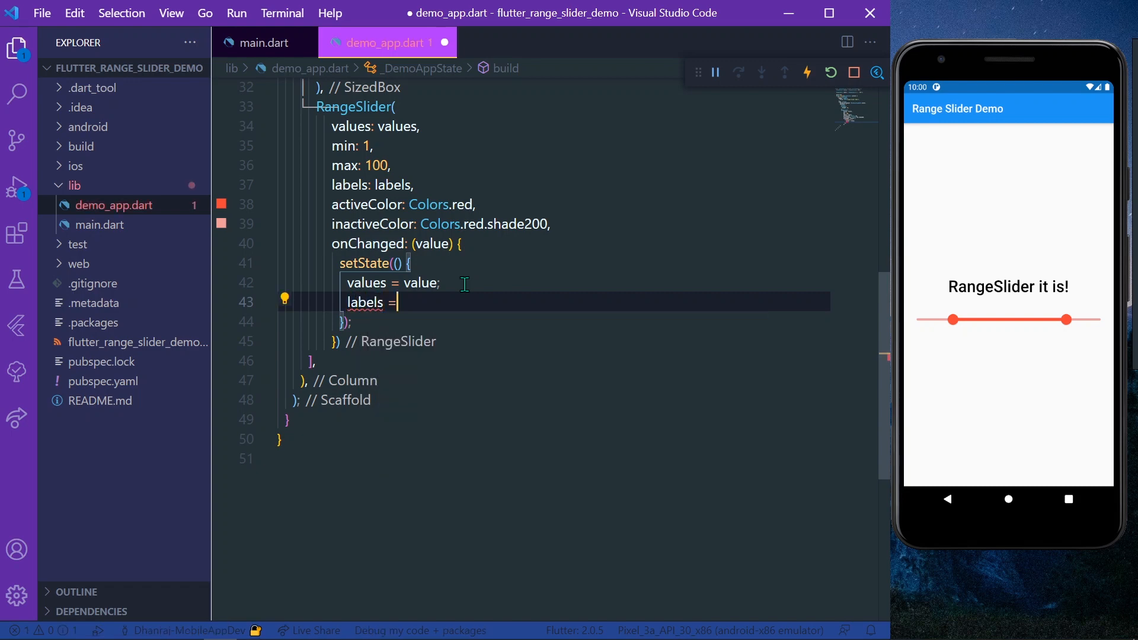
pyautogui.write('Range')
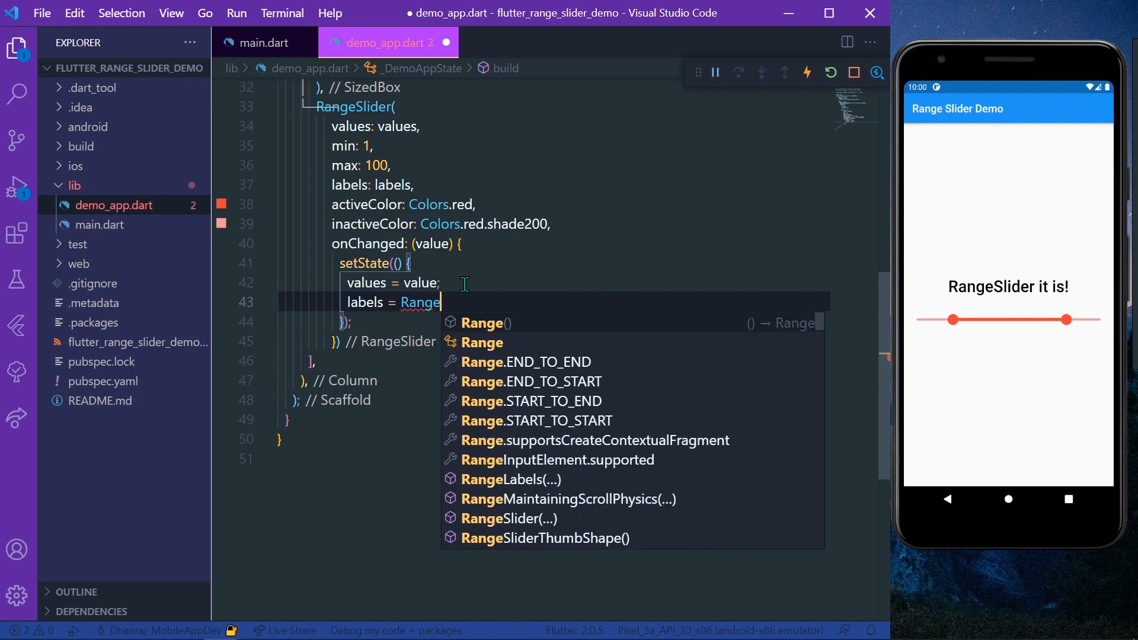
pyautogui.click(511, 479)
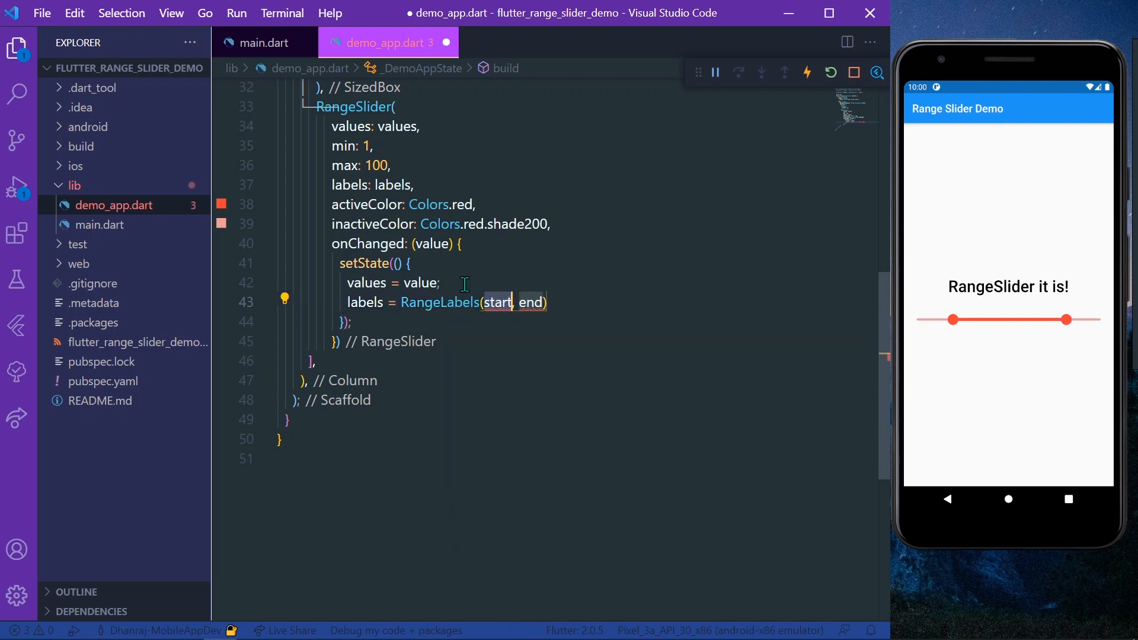
pyautogui.write("'")
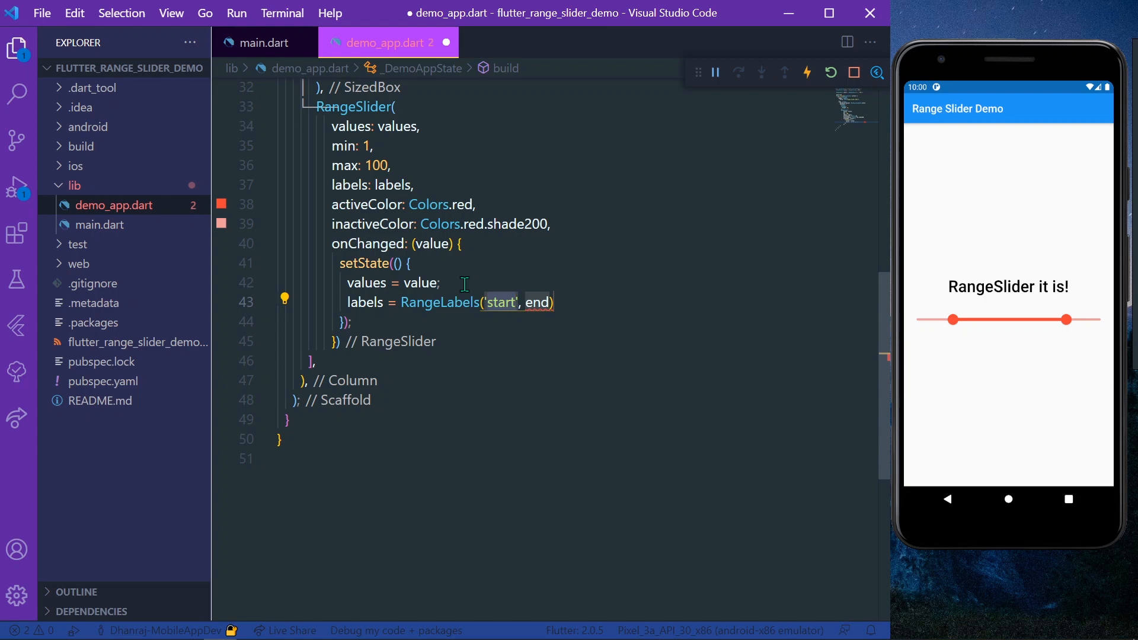
pyautogui.write('${value.')
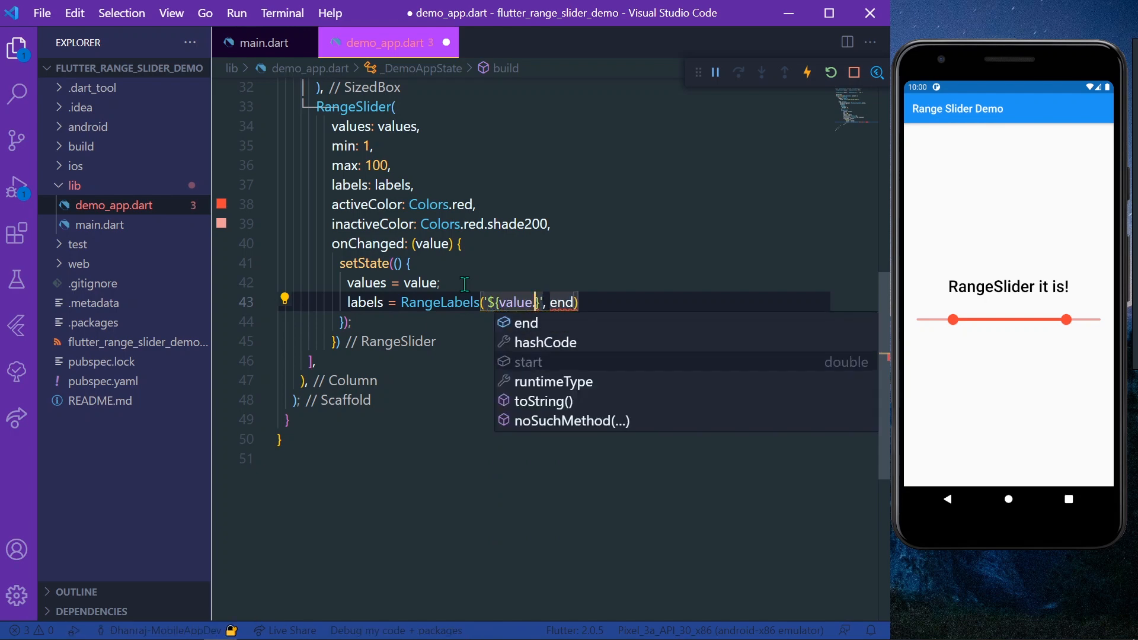
pyautogui.write('.start.in')
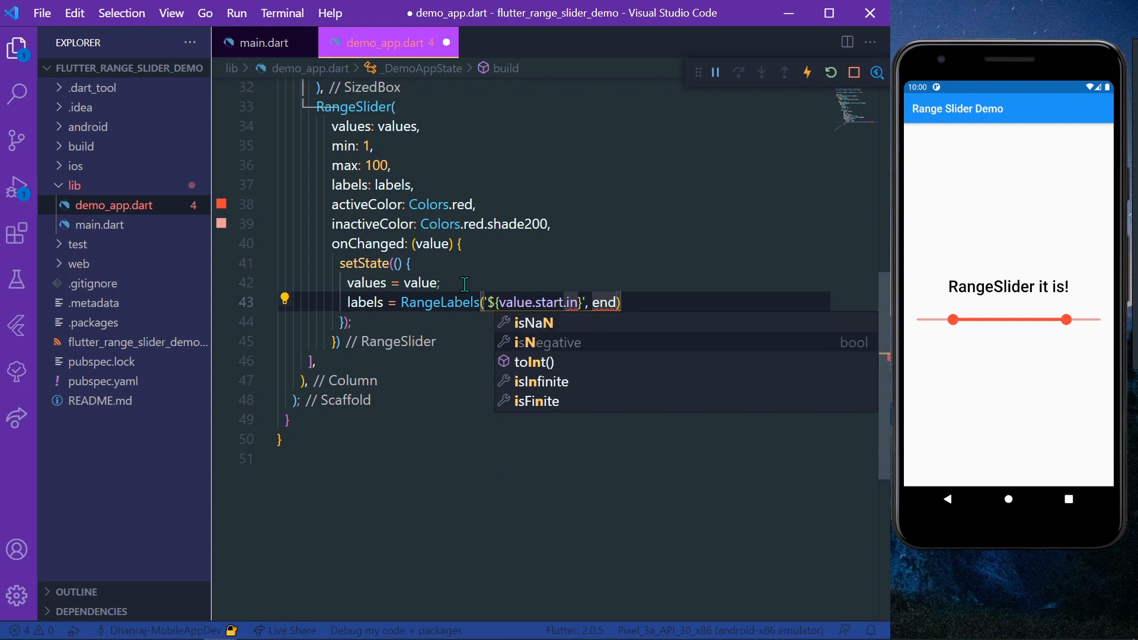
pyautogui.click(535, 362)
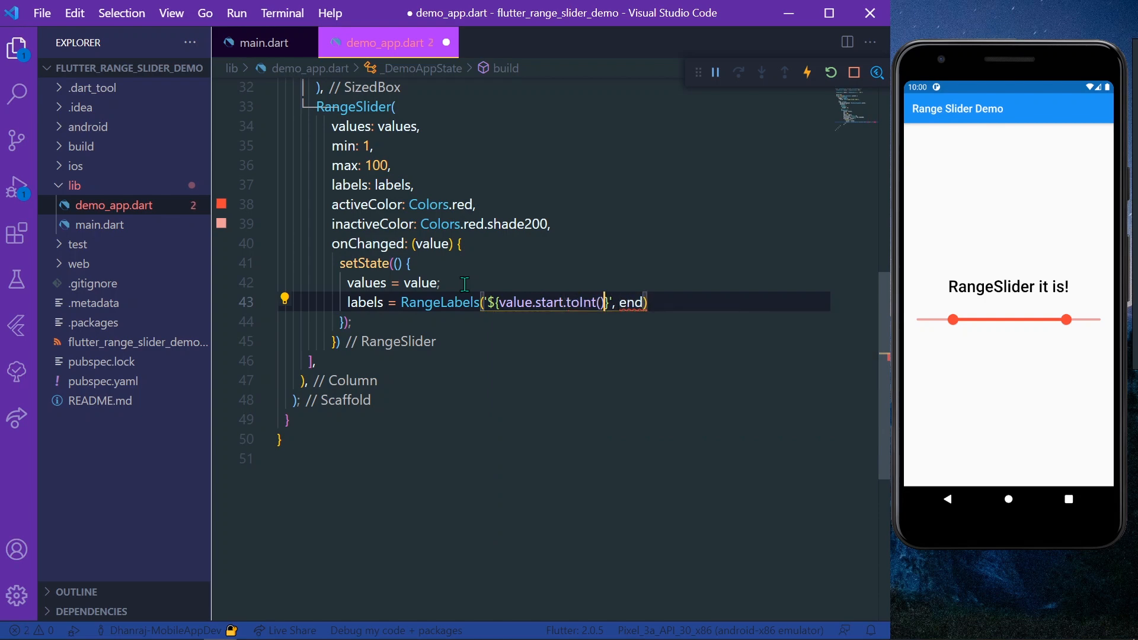
pyautogui.write('.toString()')
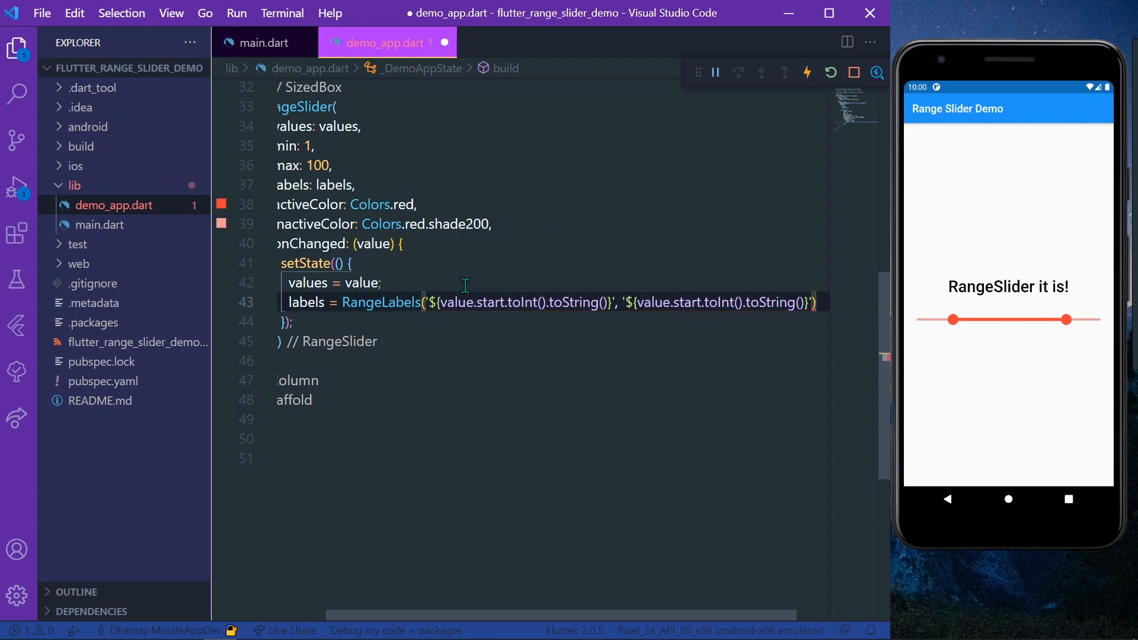
pyautogui.press('ctrl+s')
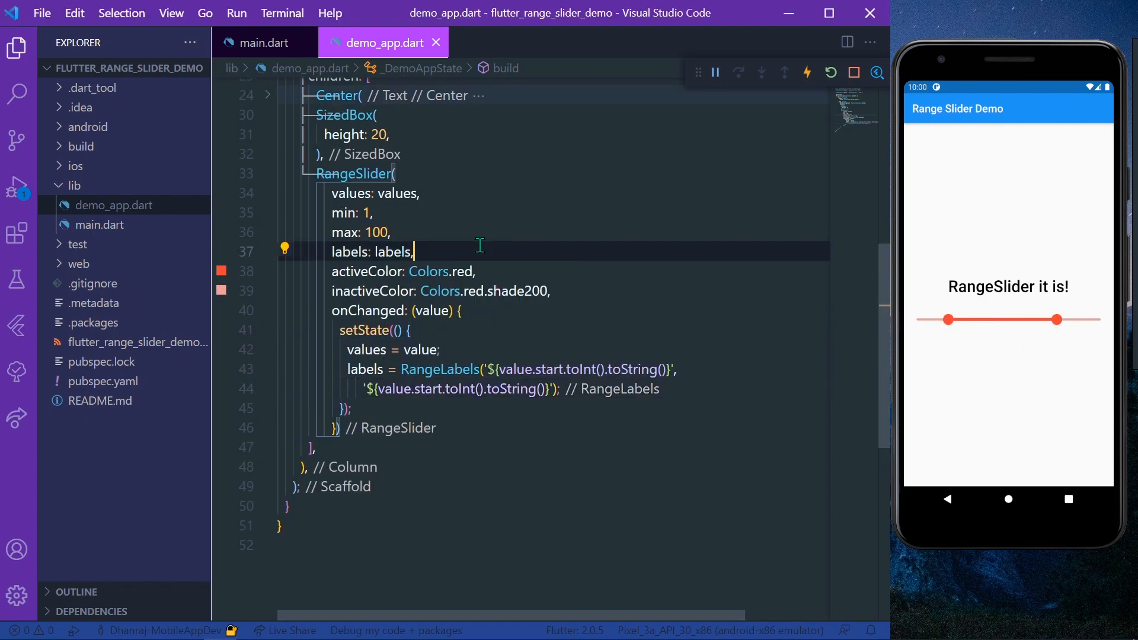
# Step: Add divisions: 6, hot reload, and press a slider thumb to show value labels
pyautogui.write('divisions: ,')
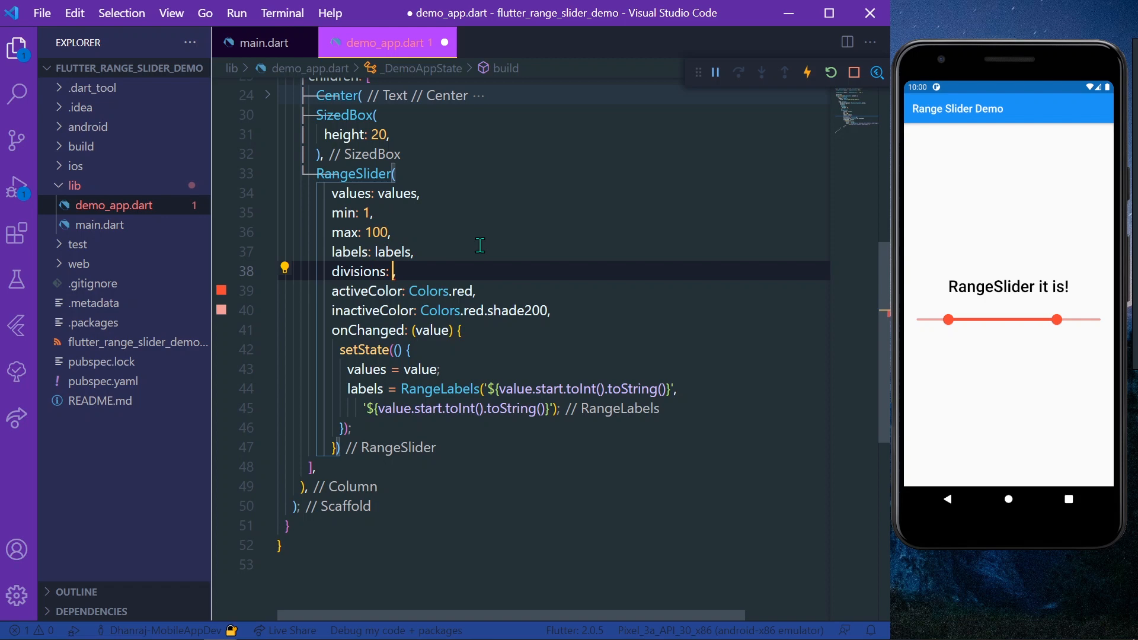
pyautogui.write('6')
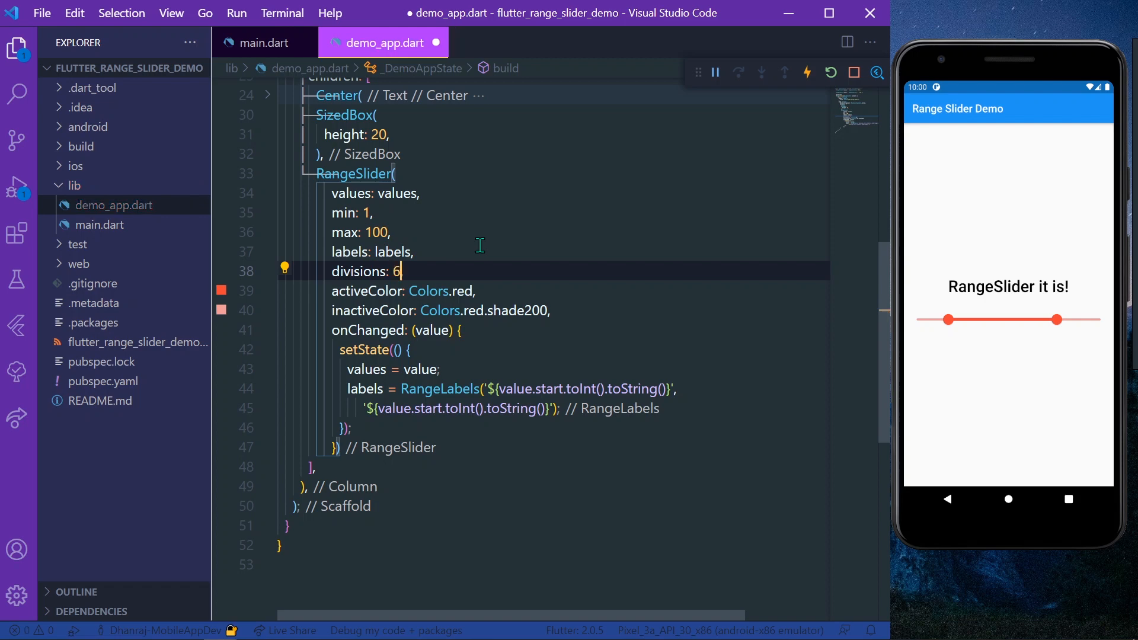
pyautogui.press('ctrl+s')
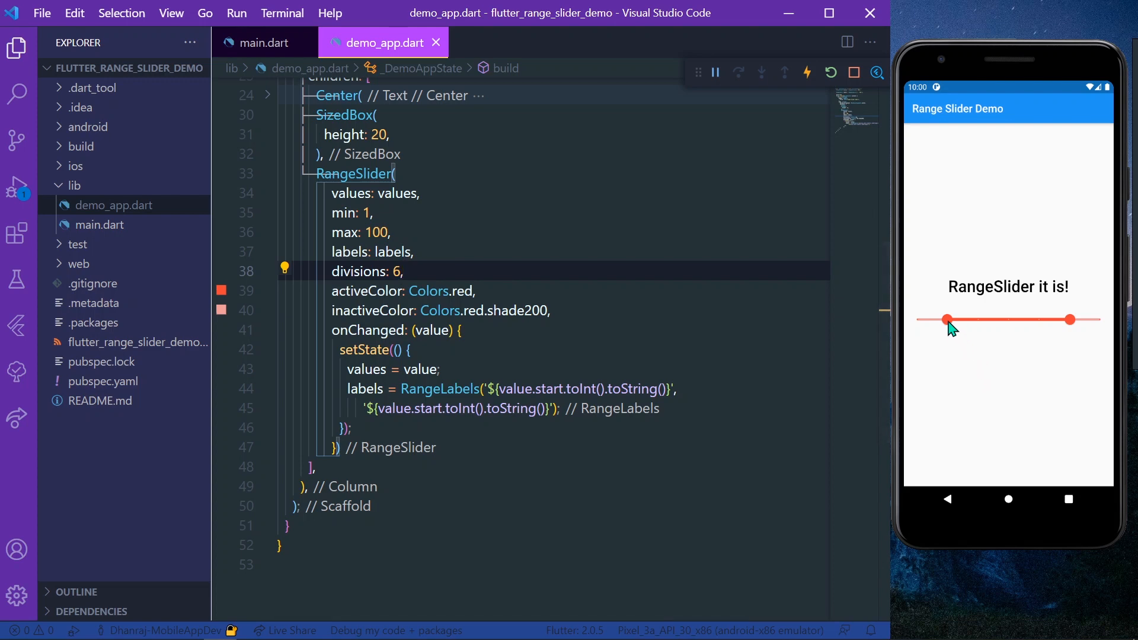
pyautogui.click(945, 319)
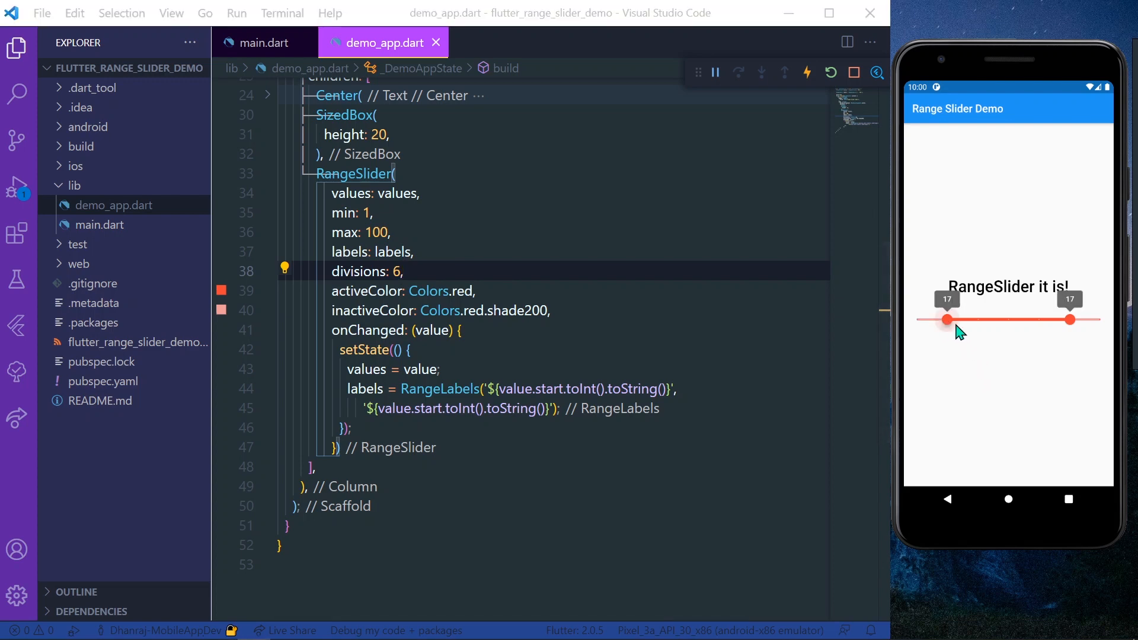
pyautogui.moveTo(953, 333)
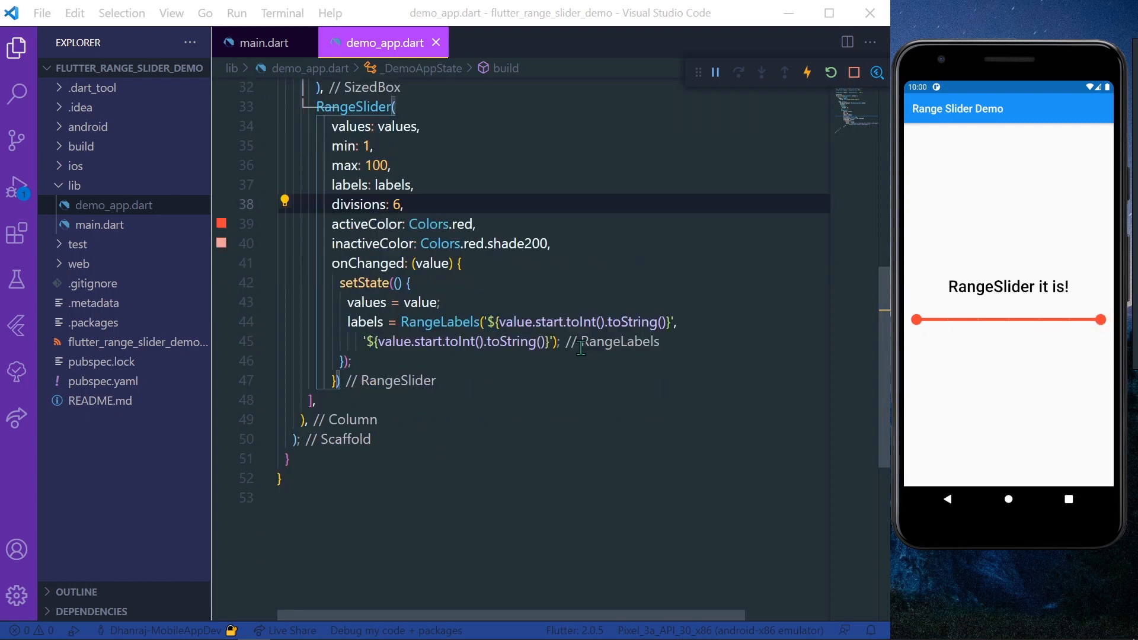
pyautogui.scroll(3)
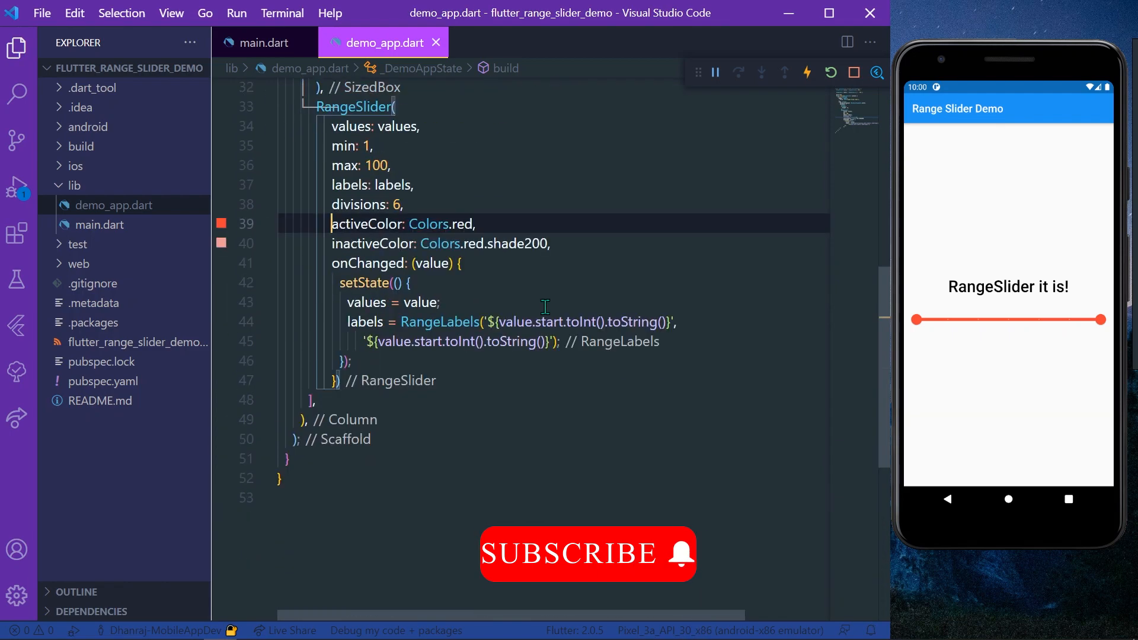
pyautogui.scroll(3)
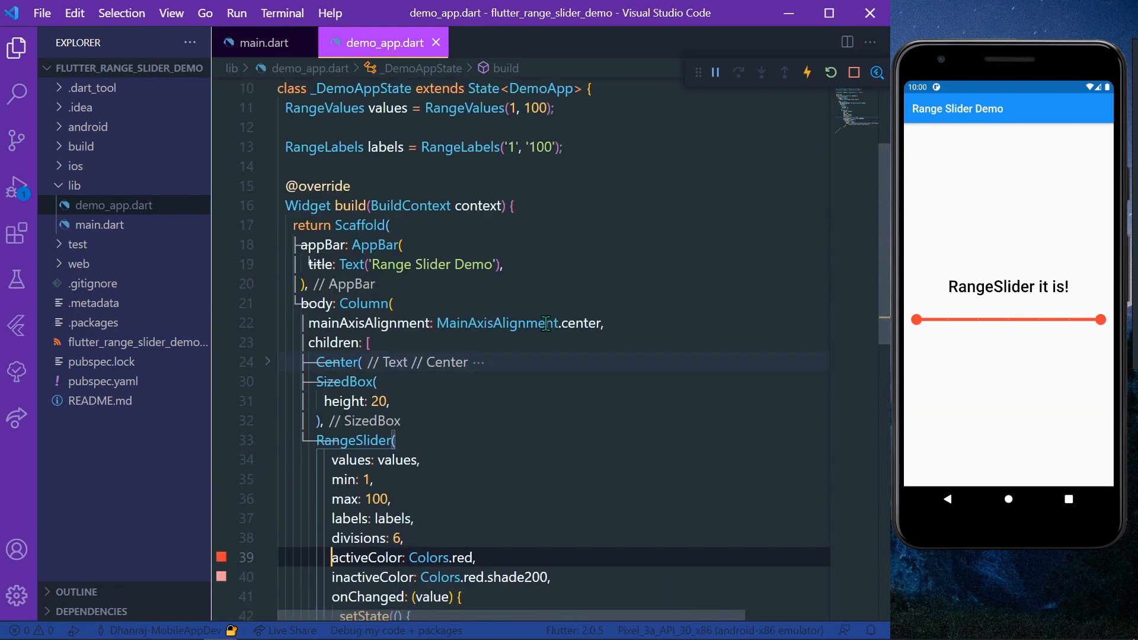
pyautogui.scroll(-3)
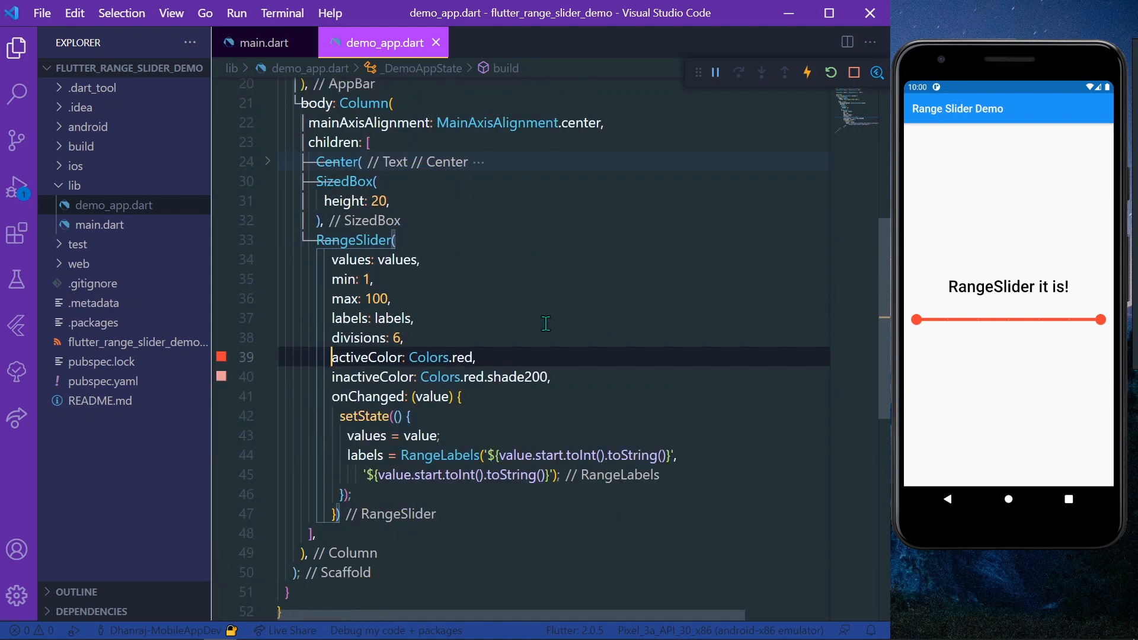